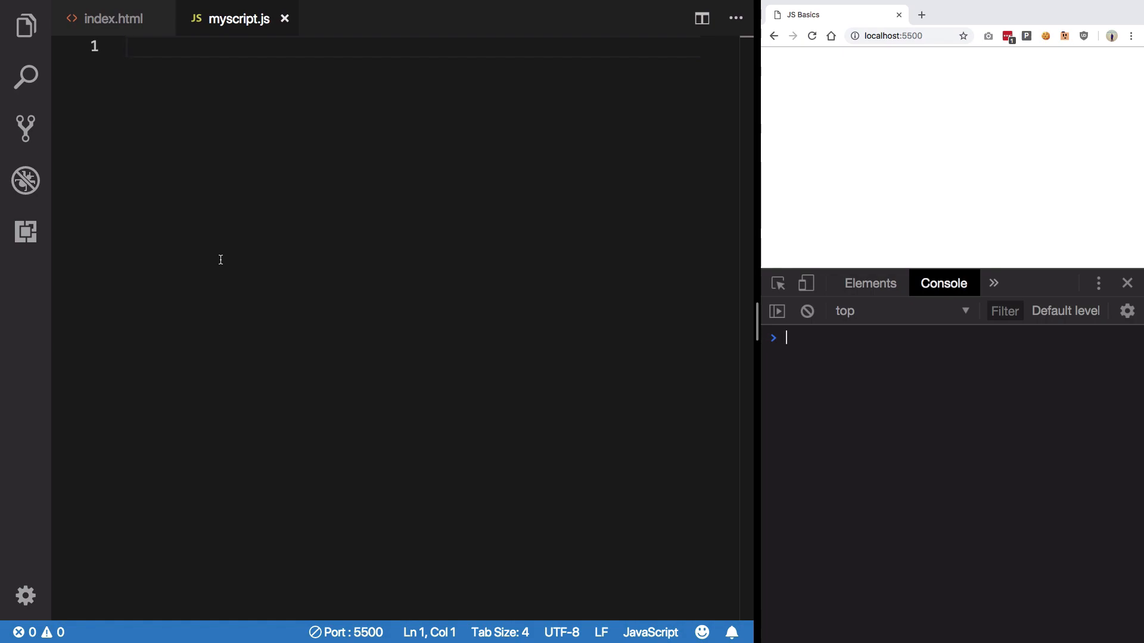
# Write let obj = { 0: "Hello", 1: "World" } and log obj[0] + obj[1].
pyautogui.write('let obj = {')
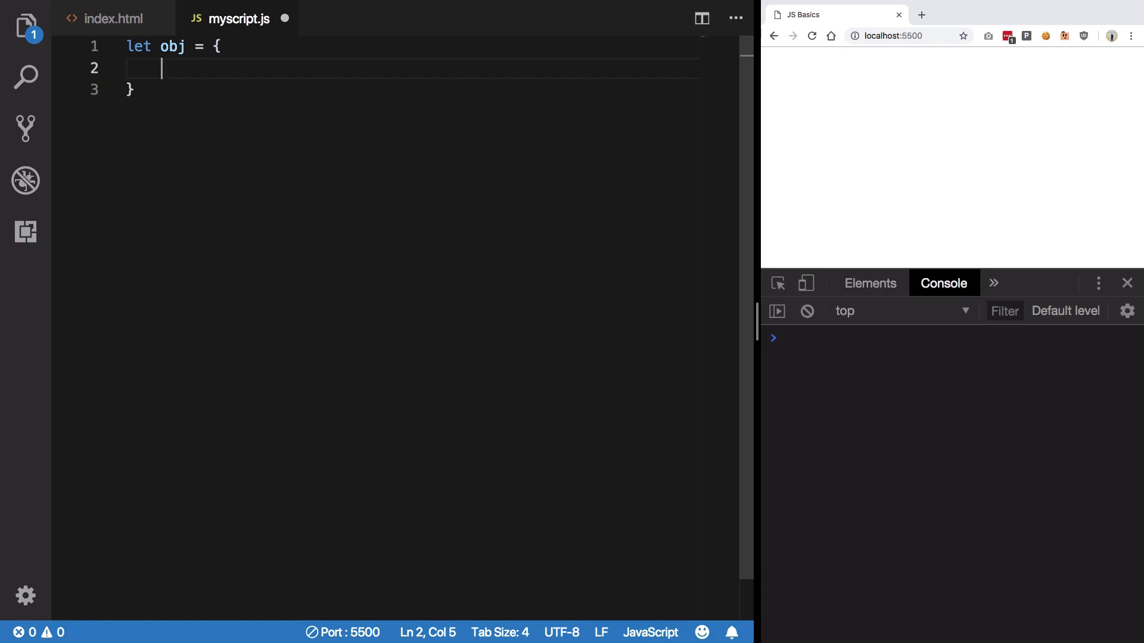
pyautogui.write('0:')
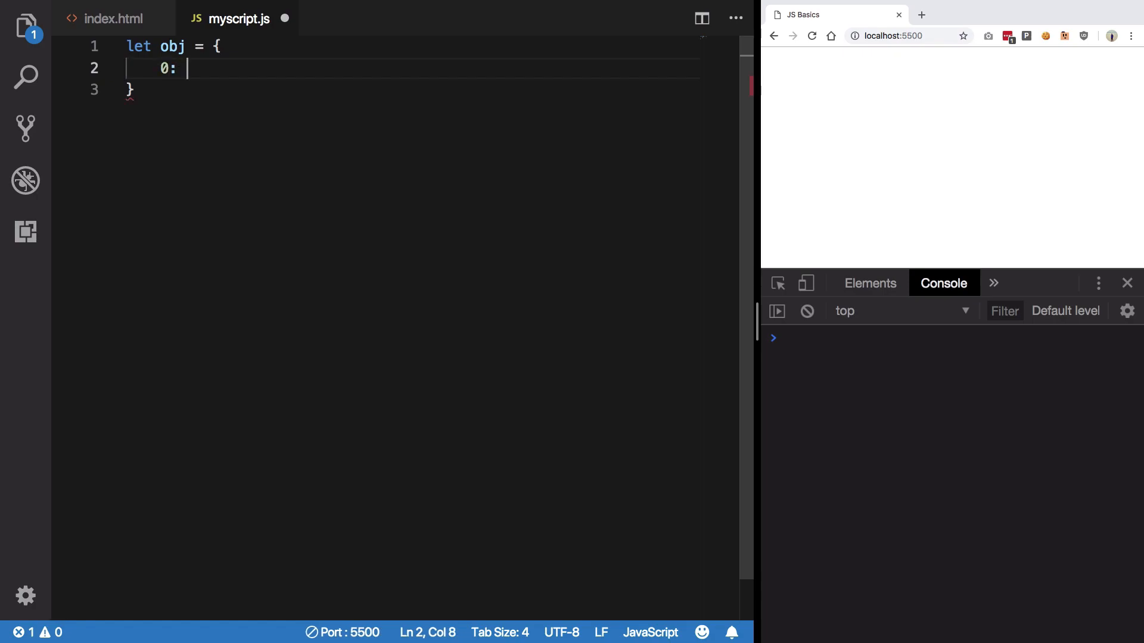
pyautogui.write('"Hell"')
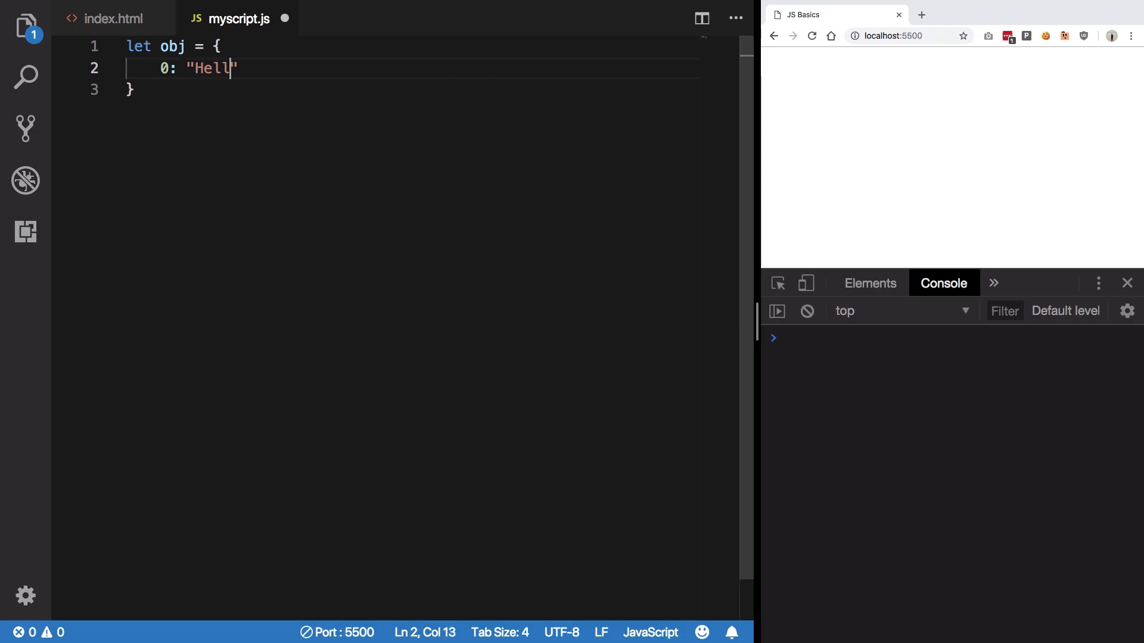
pyautogui.write('o",')
pyautogui.write('console.log(')
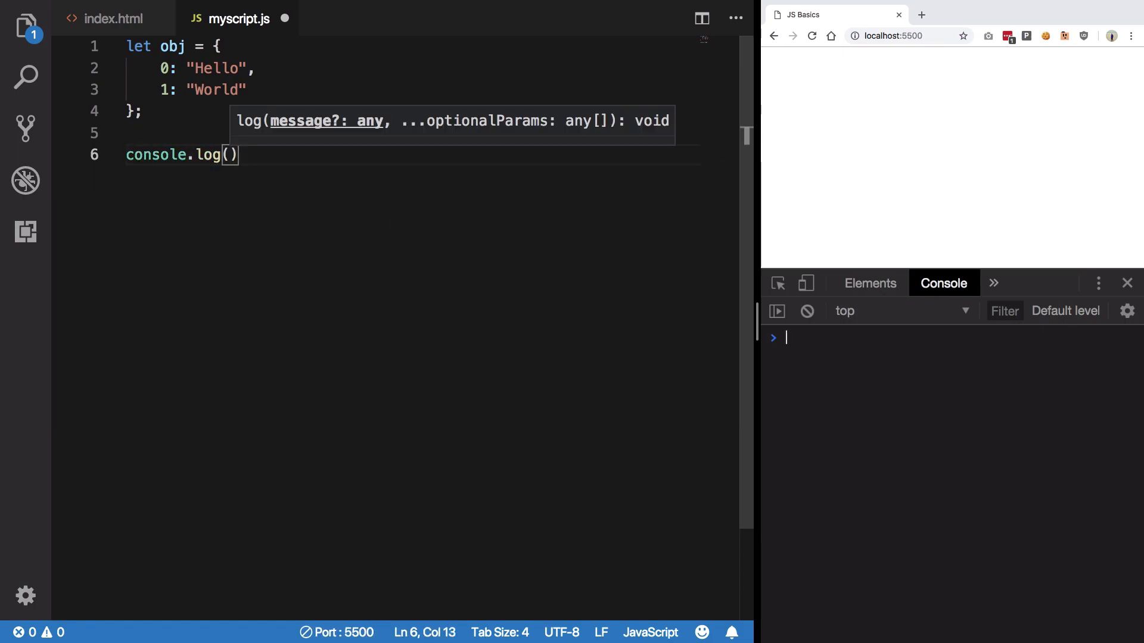
pyautogui.write('obj[0] + obj[1')
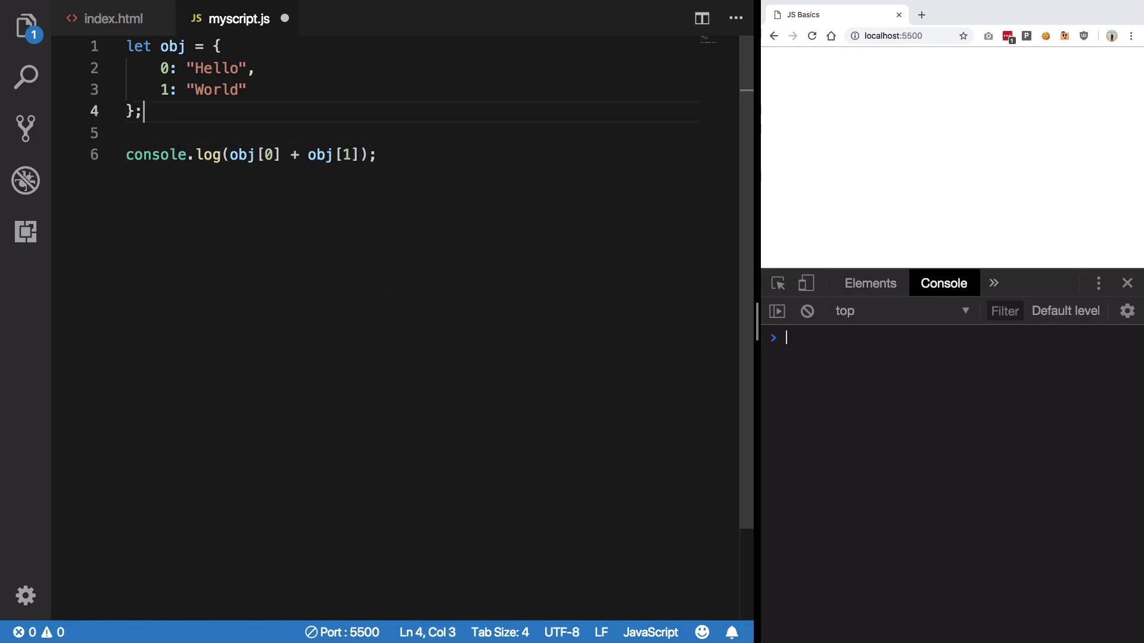
# Declare let arr = ["Hello", "World"].
pyautogui.write('let arr =')
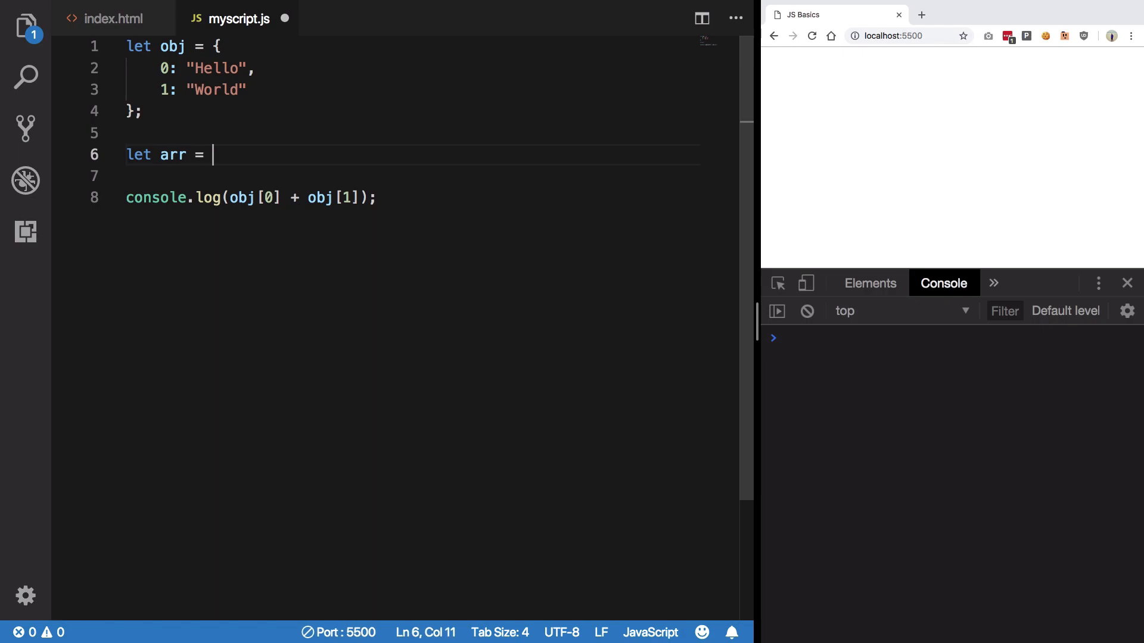
pyautogui.write('["Hello"]')
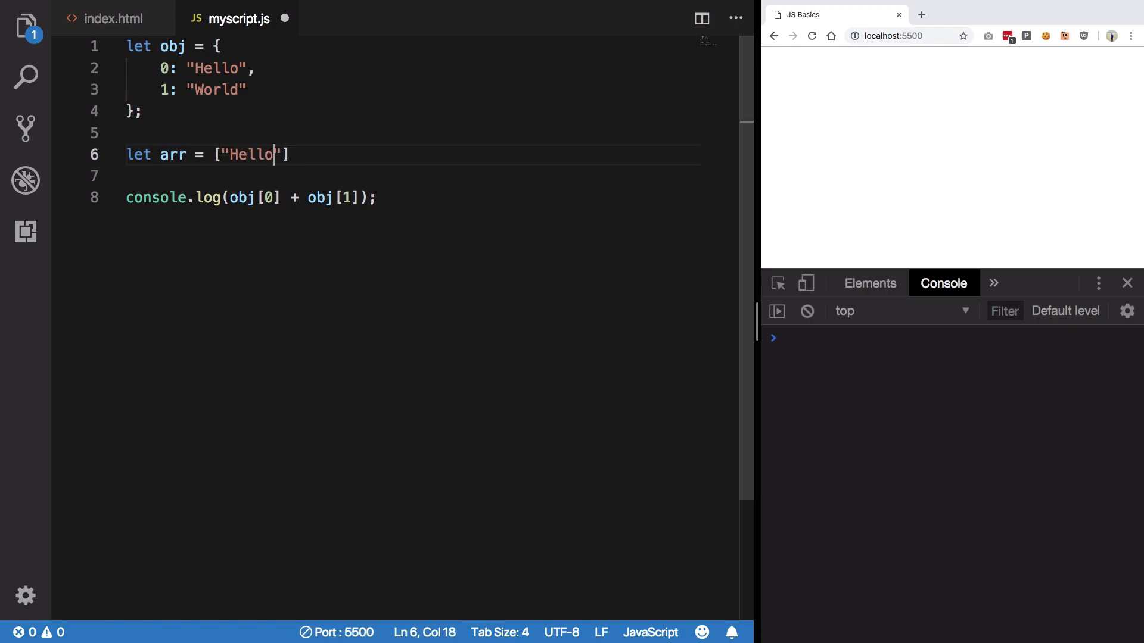
pyautogui.write(', "Wo"')
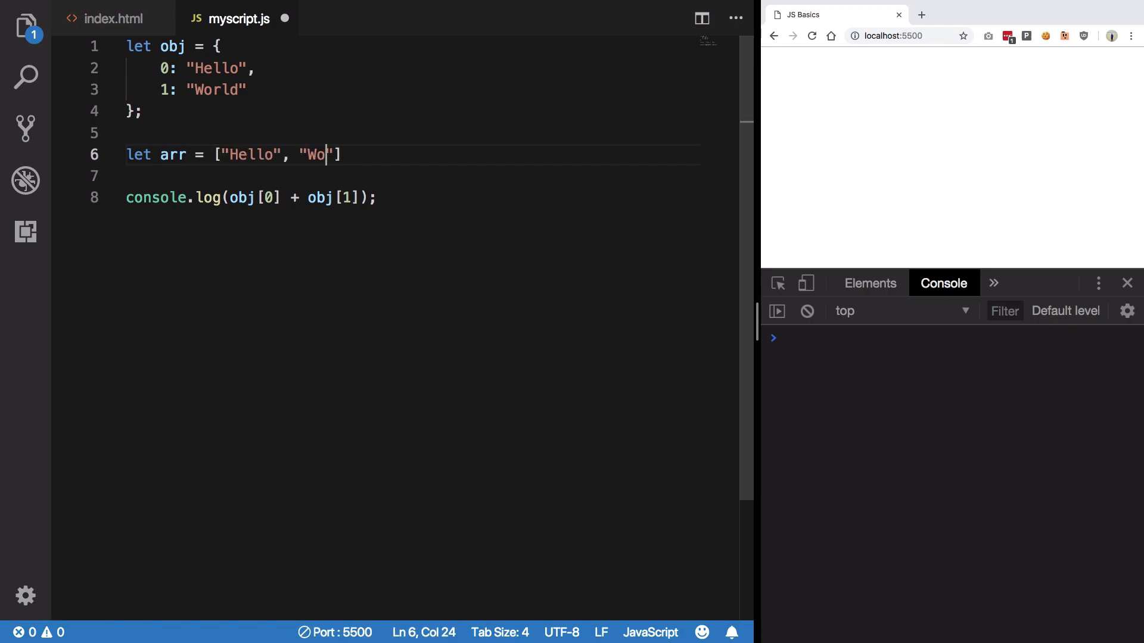
pyautogui.write('rld];')
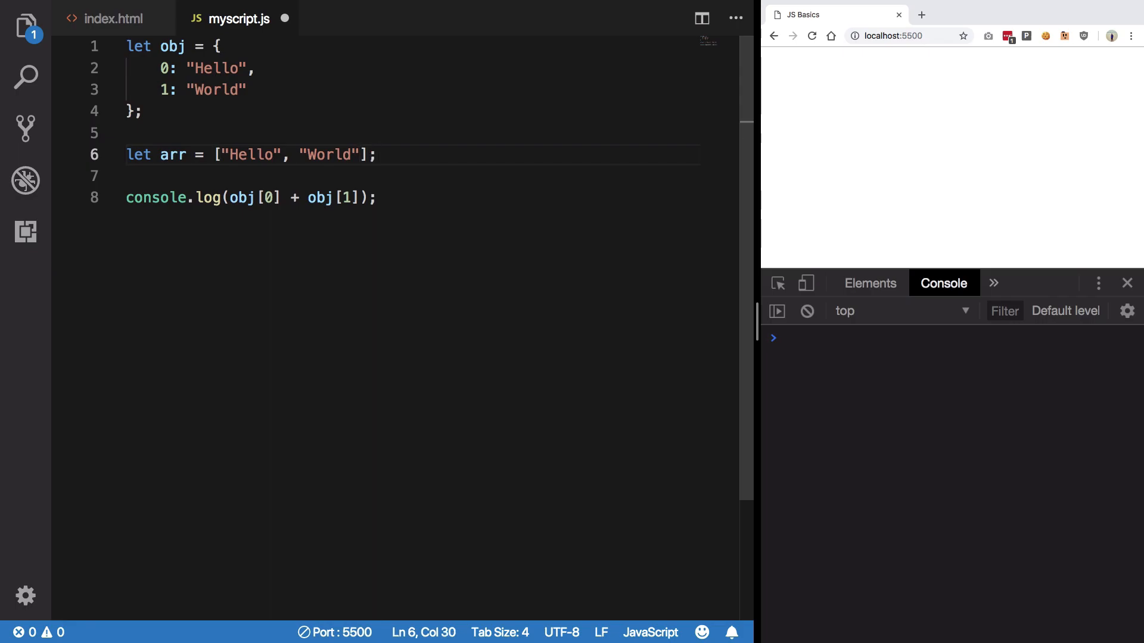
# Duplicate the log line and change it to log arr[0] + arr[1].
pyautogui.write('console.log(obj[0] + obj[1]);')
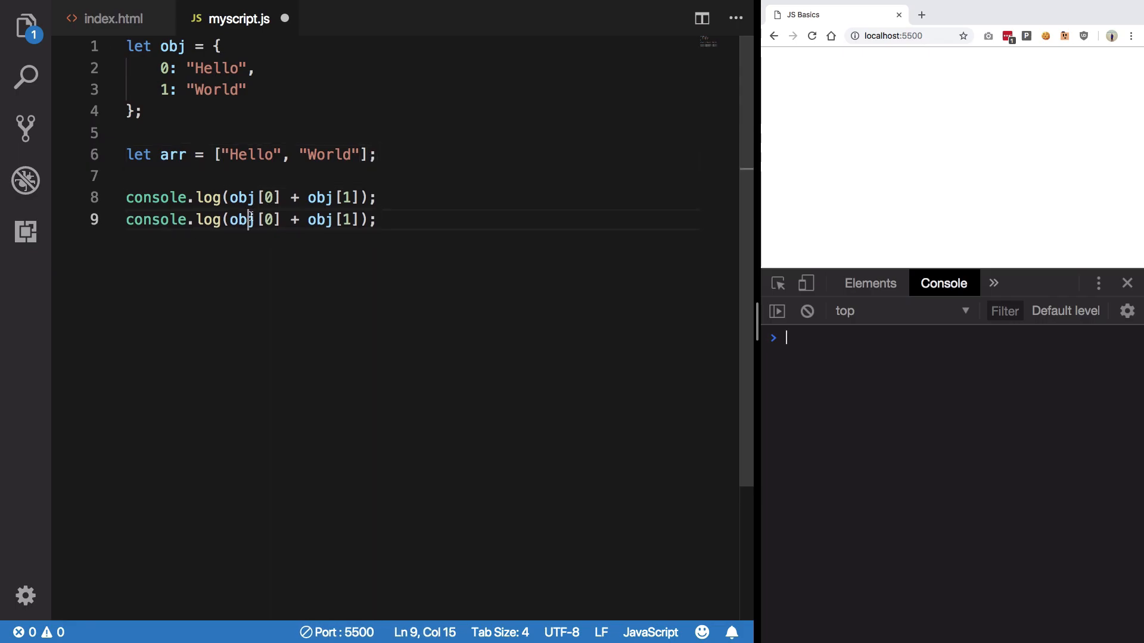
pyautogui.write('arra')
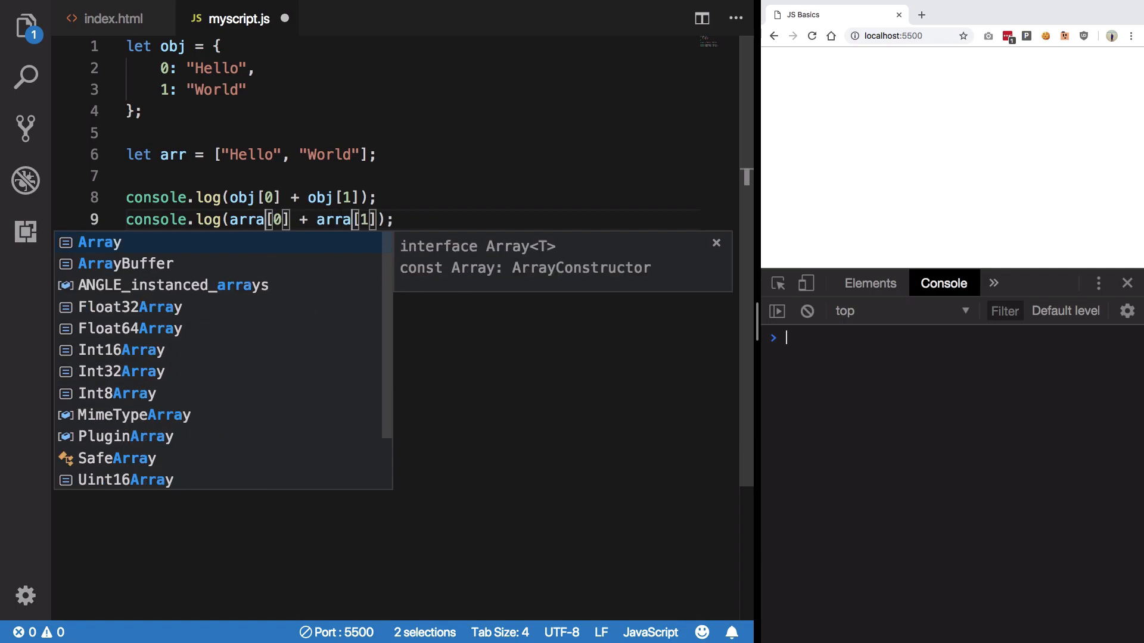
pyautogui.press('Escape')
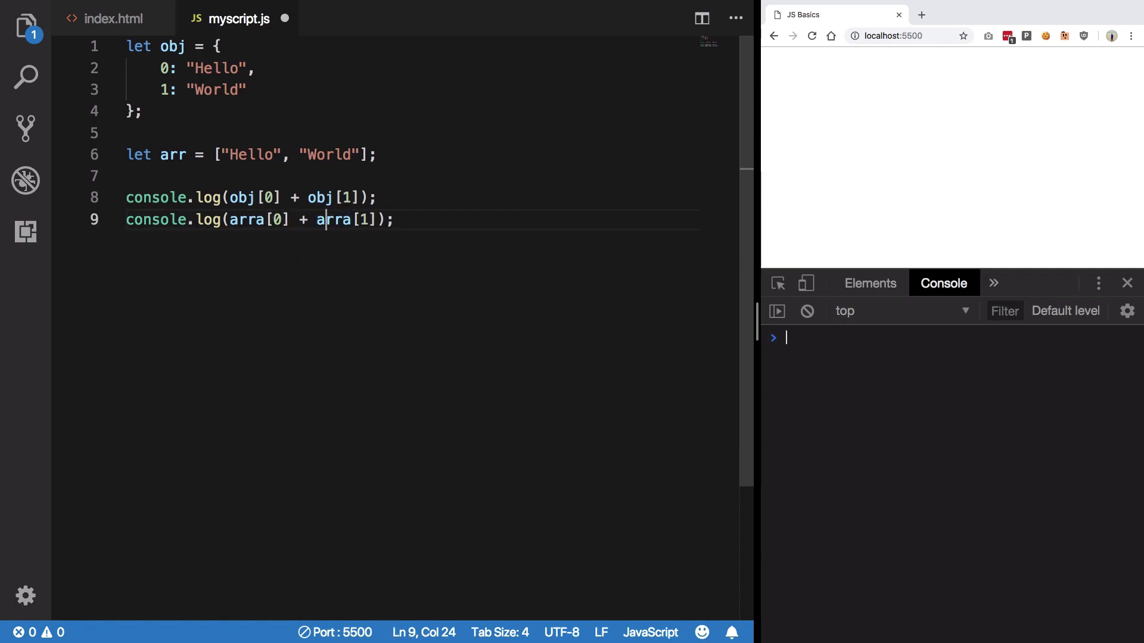
pyautogui.press('Backspace')
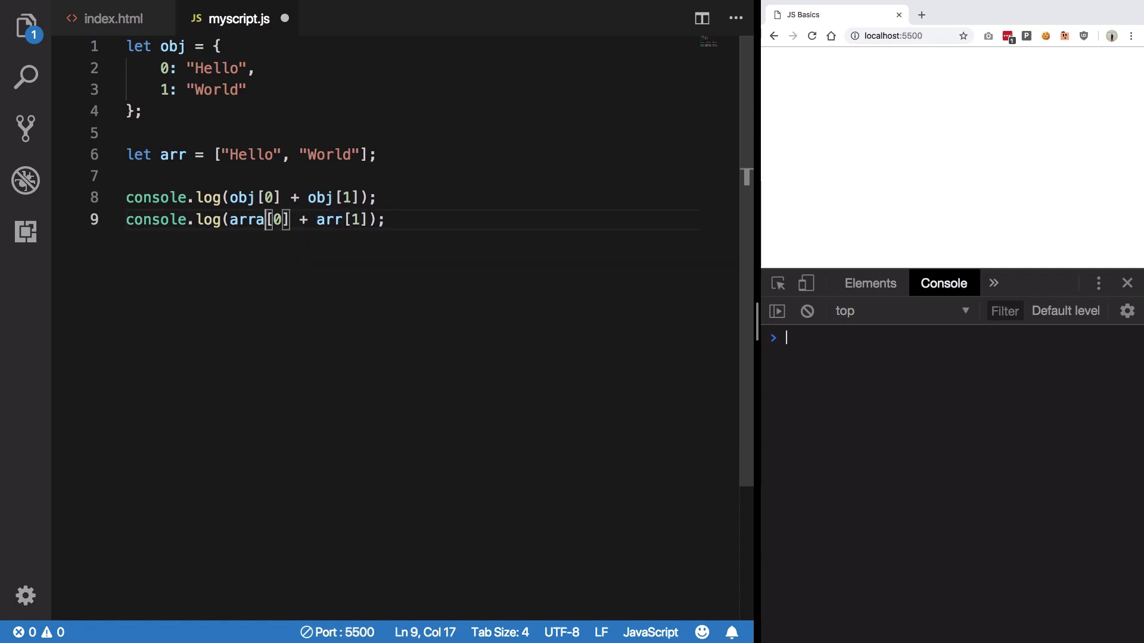
pyautogui.write('c')
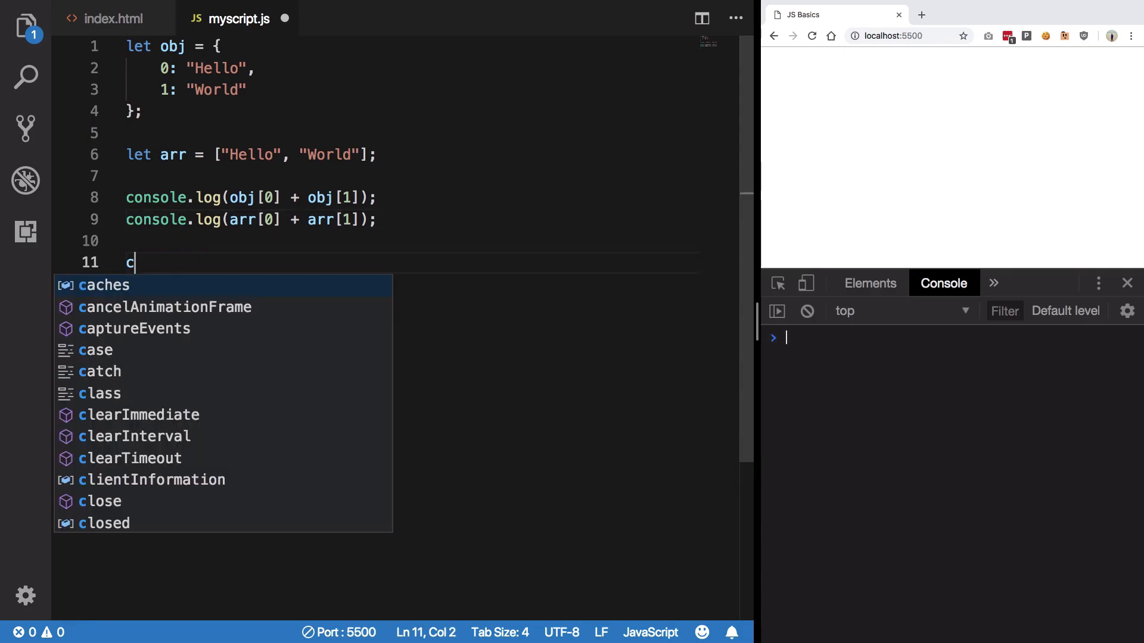
# Add console.log(arr) and console.log(obj) and save so the page reloads.
pyautogui.write('onsole.lo9g')
pyautogui.write('console.log(obj);')
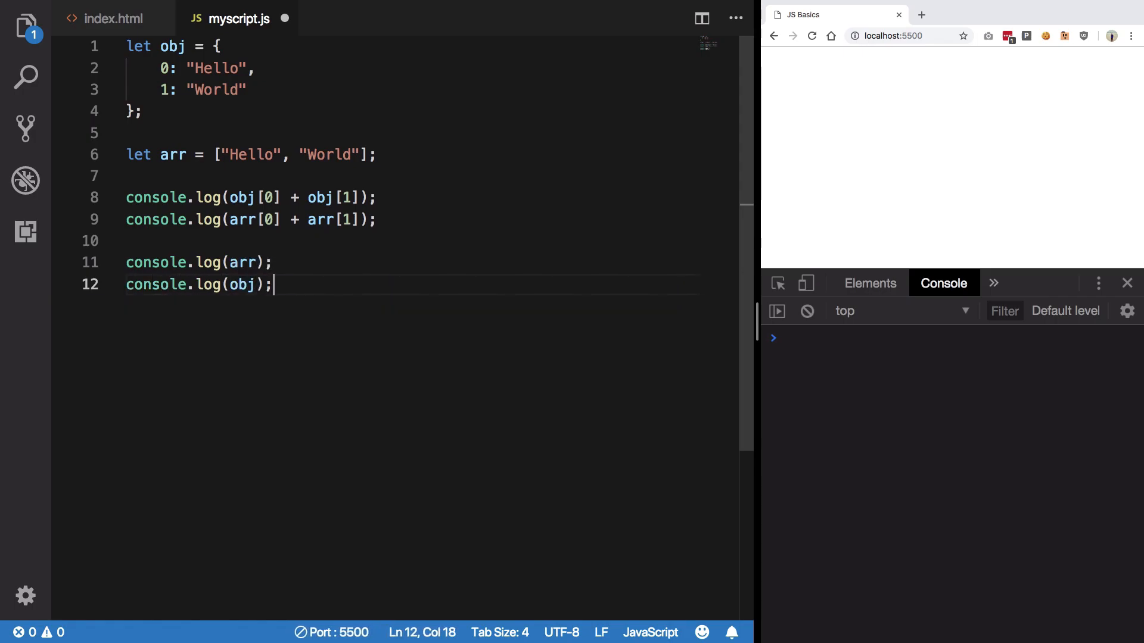
pyautogui.press('ctrl+s')
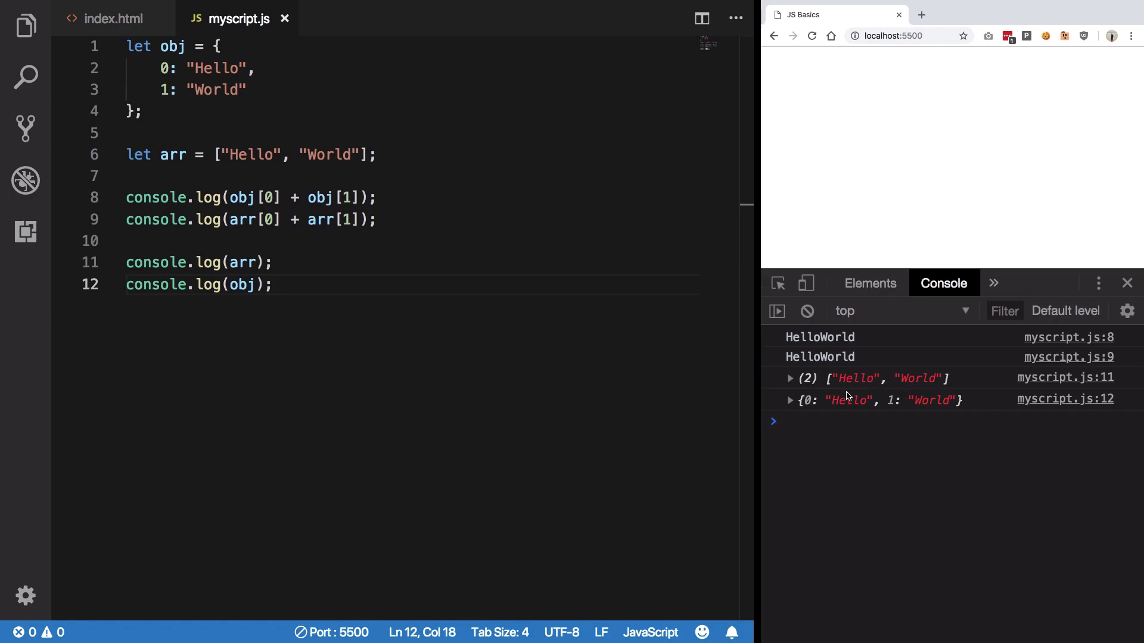
# Expand and collapse the logged object in the Chrome console, then return to the editor.
pyautogui.click(790, 400)
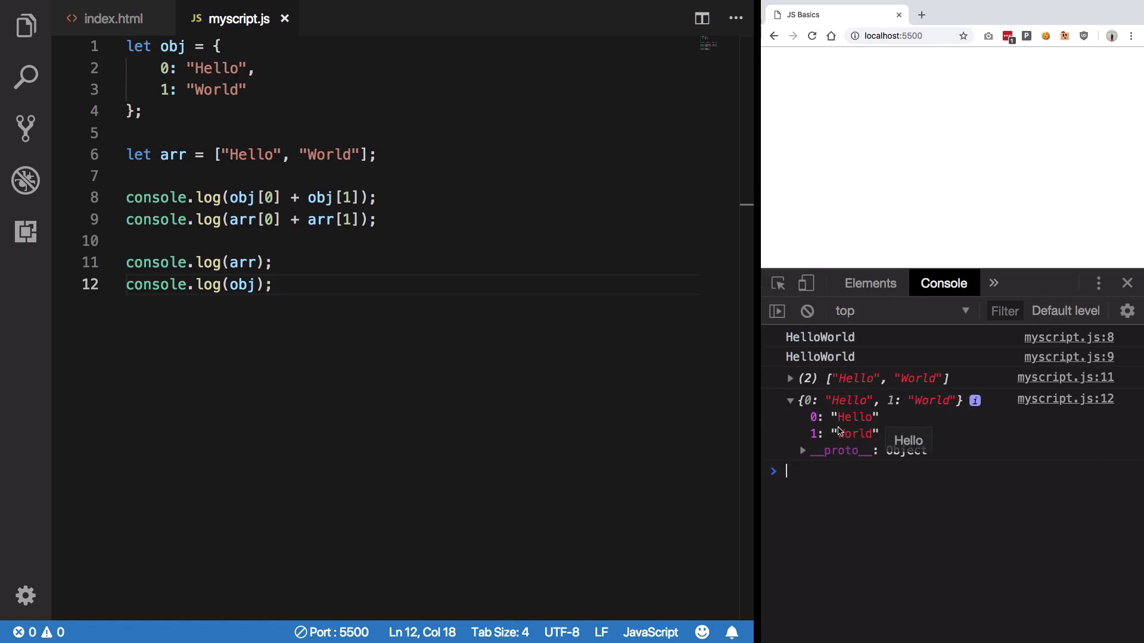
pyautogui.click(789, 400)
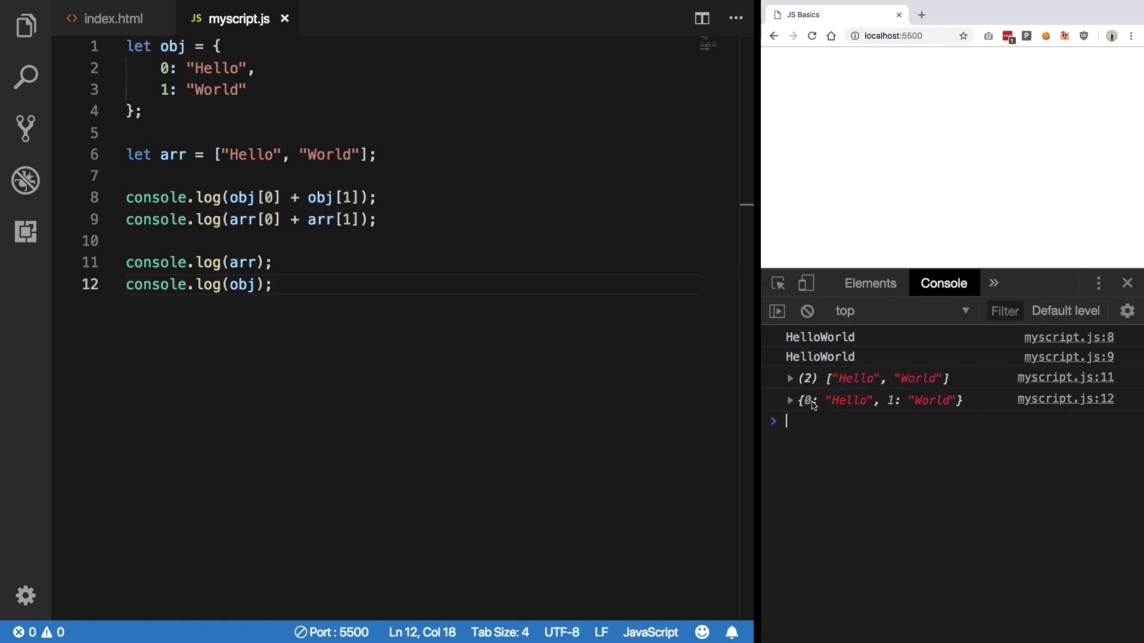
pyautogui.click(789, 378)
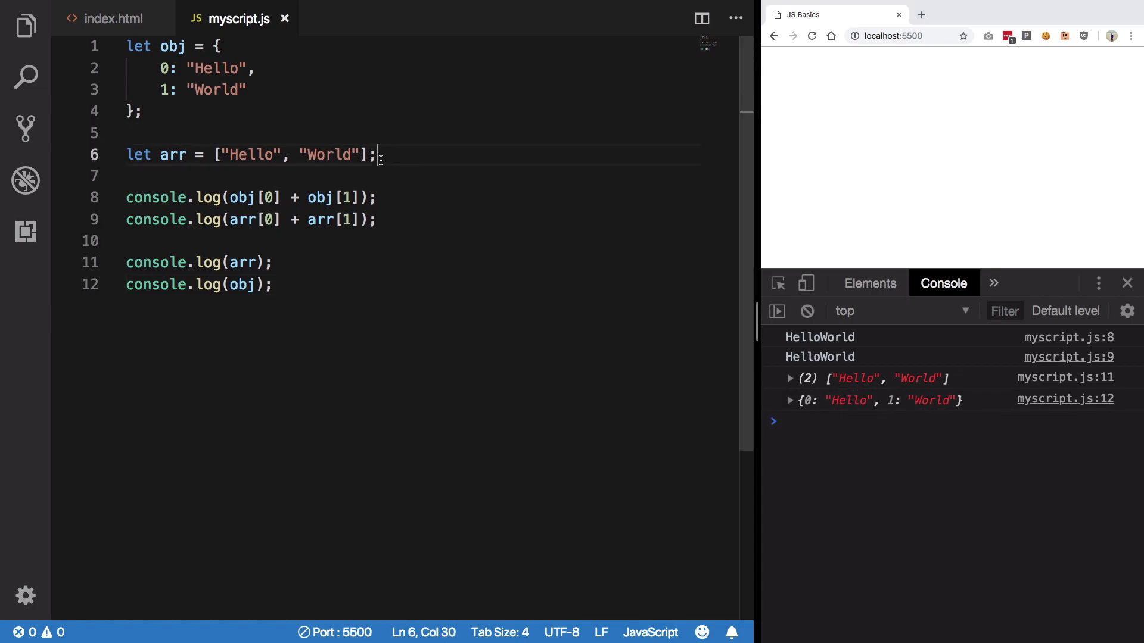
pyautogui.click(281, 155)
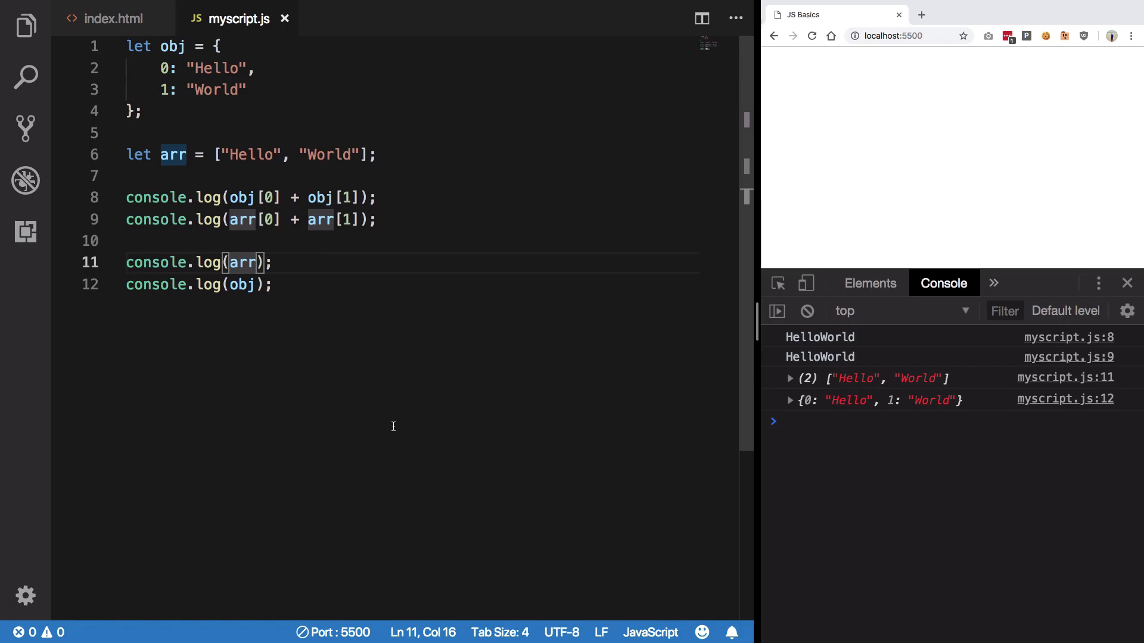
# Log arr.length and obj.length, then add length: 100 to obj.
pyautogui.write('.length')
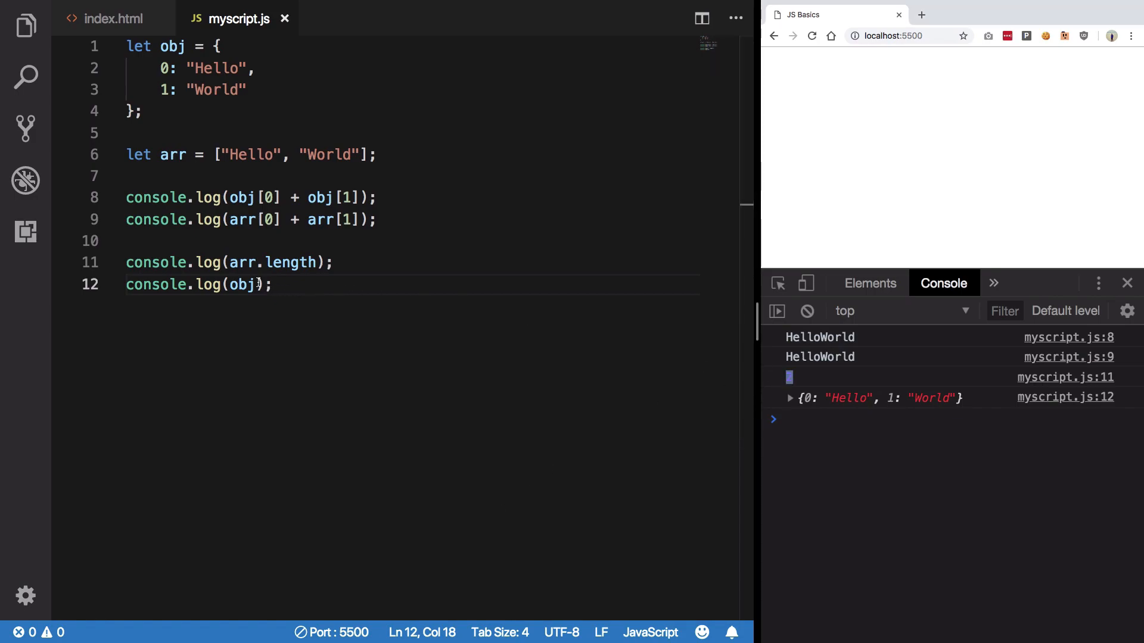
pyautogui.write('.lentgh')
pyautogui.write('length:')
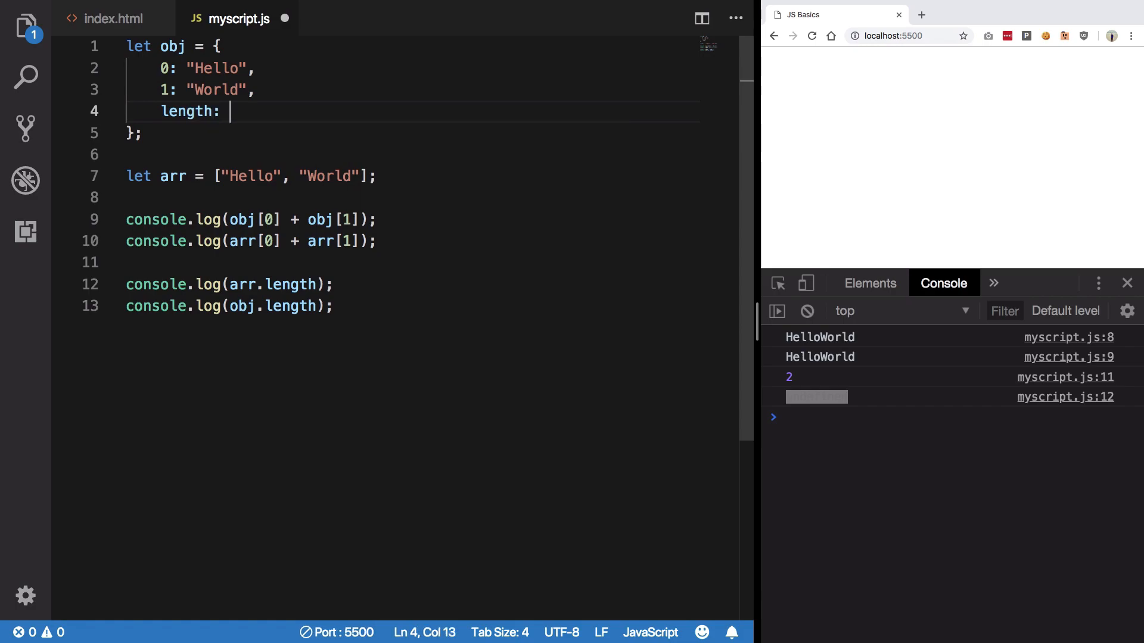
pyautogui.write('100')
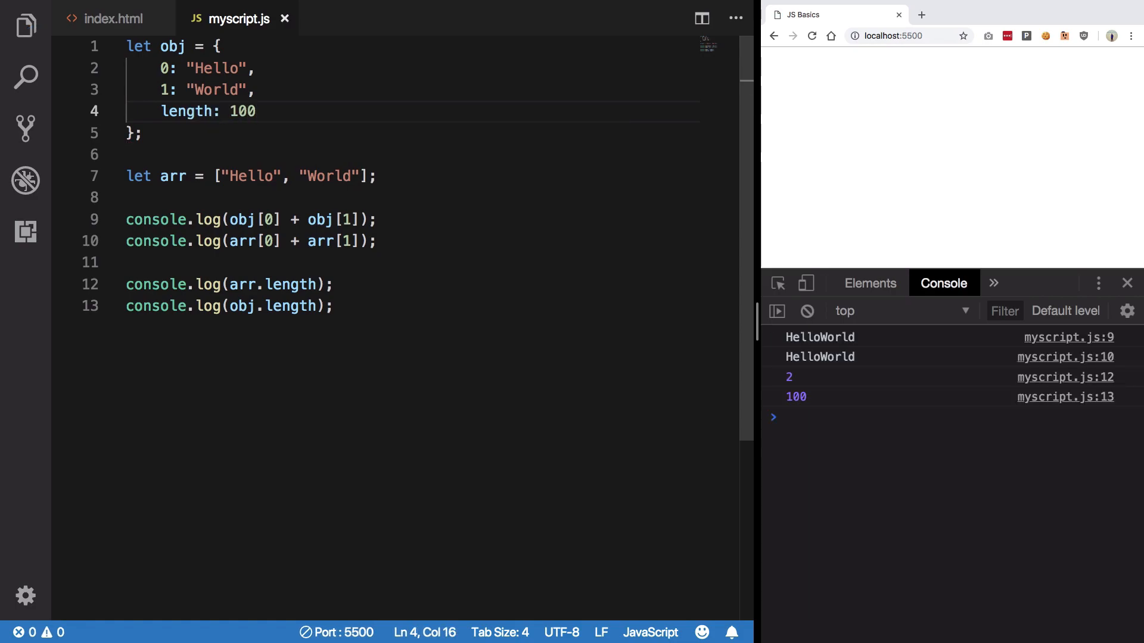
pyautogui.moveTo(277, 103)
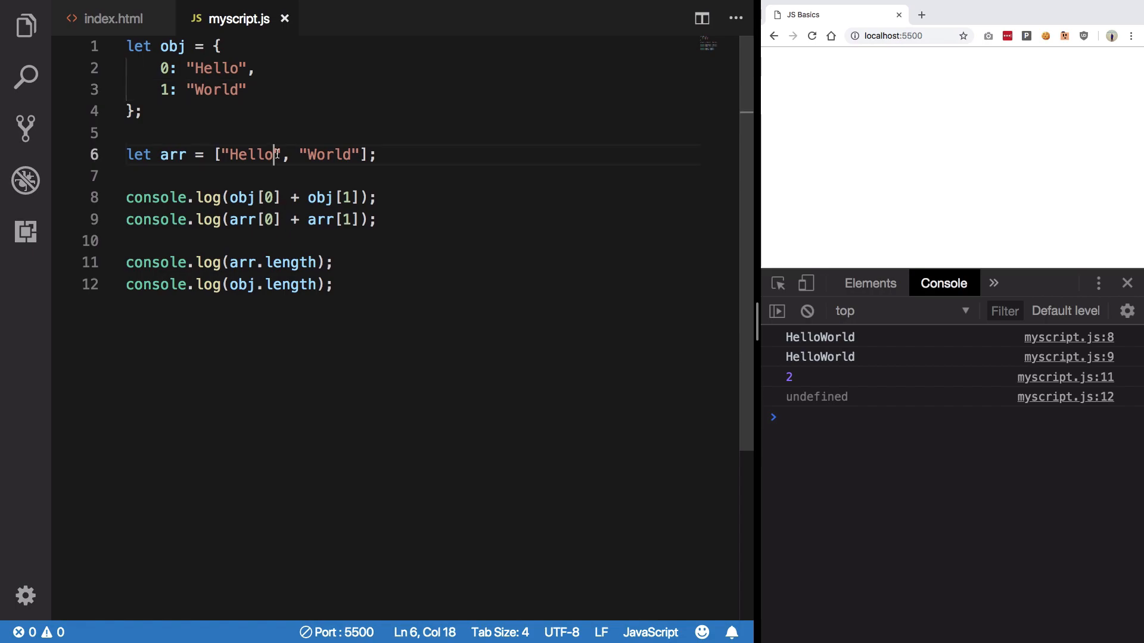
# Add a length: property to obj after "World" before trimming the script to arr only.
pyautogui.click(144, 112)
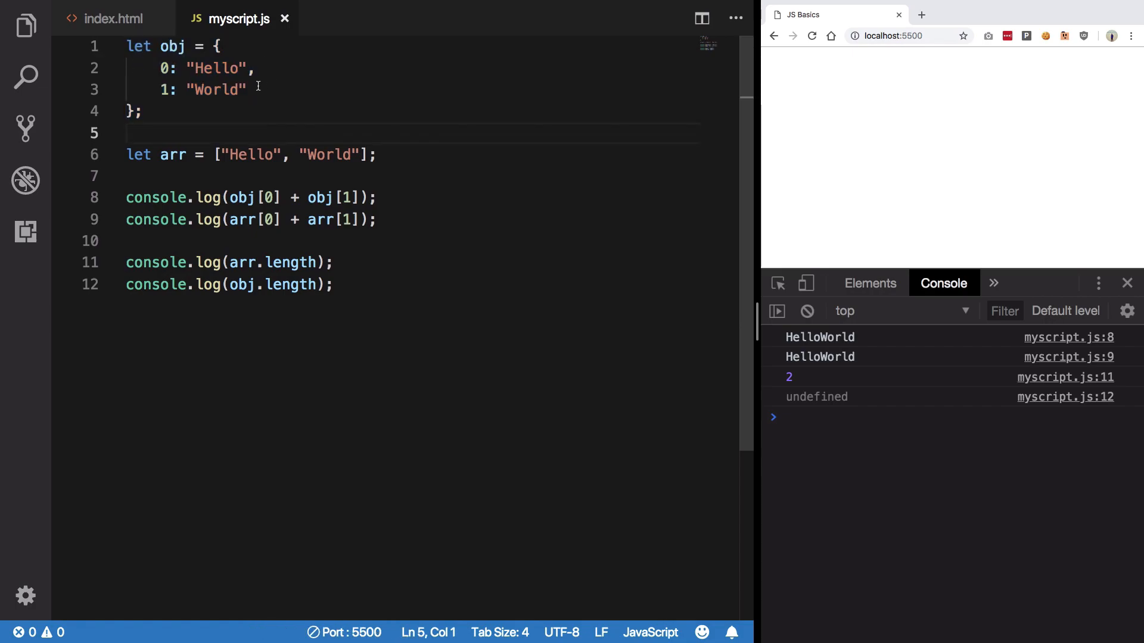
pyautogui.write('length')
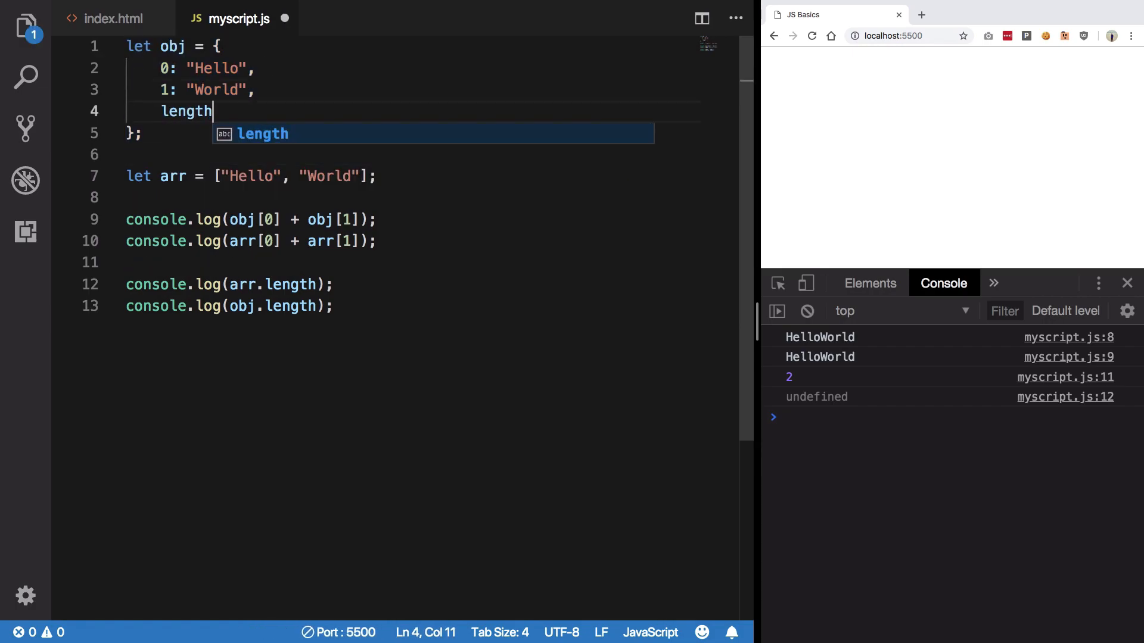
pyautogui.write(':')
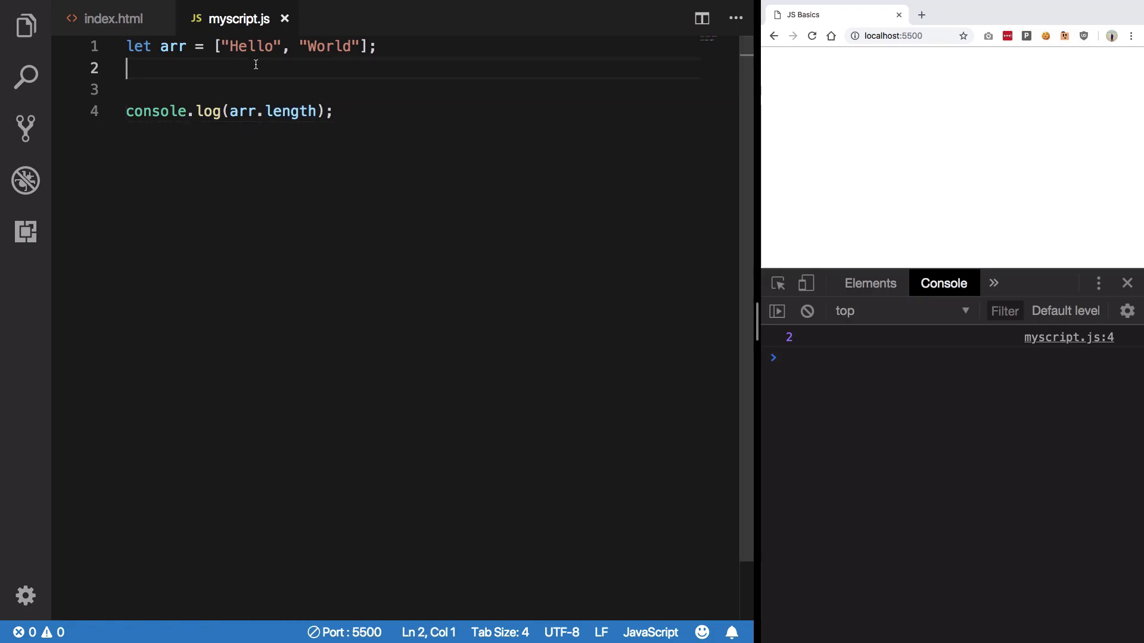
# Assign arr[2] = "!!"; so the logged array becomes ["Hello", "World", "!!"].
pyautogui.write('arr[]')
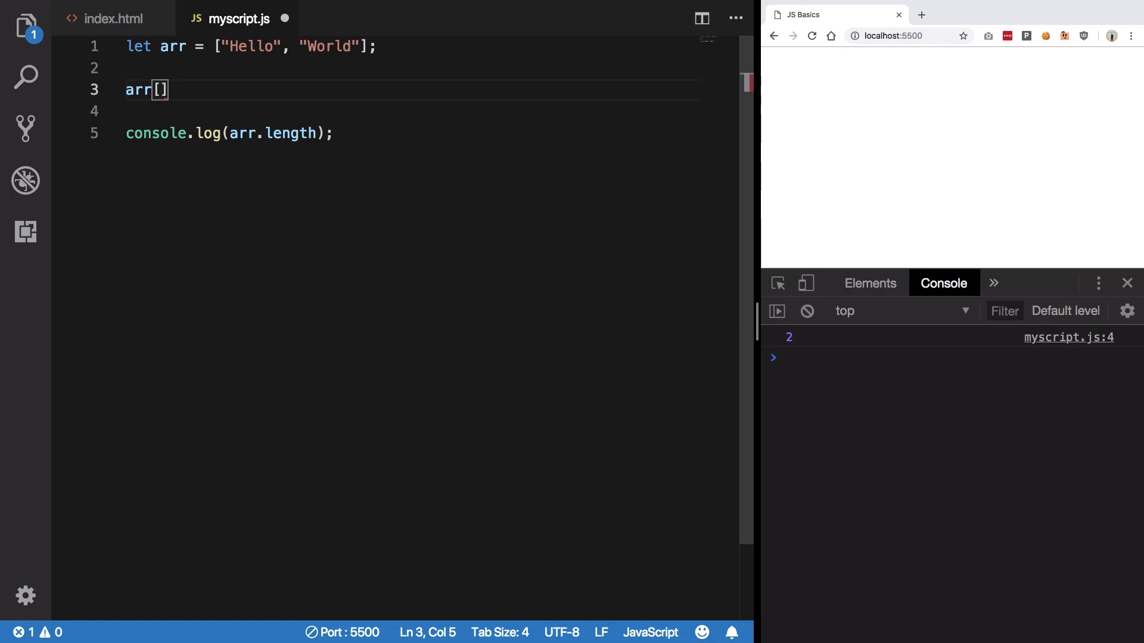
pyautogui.write('0')
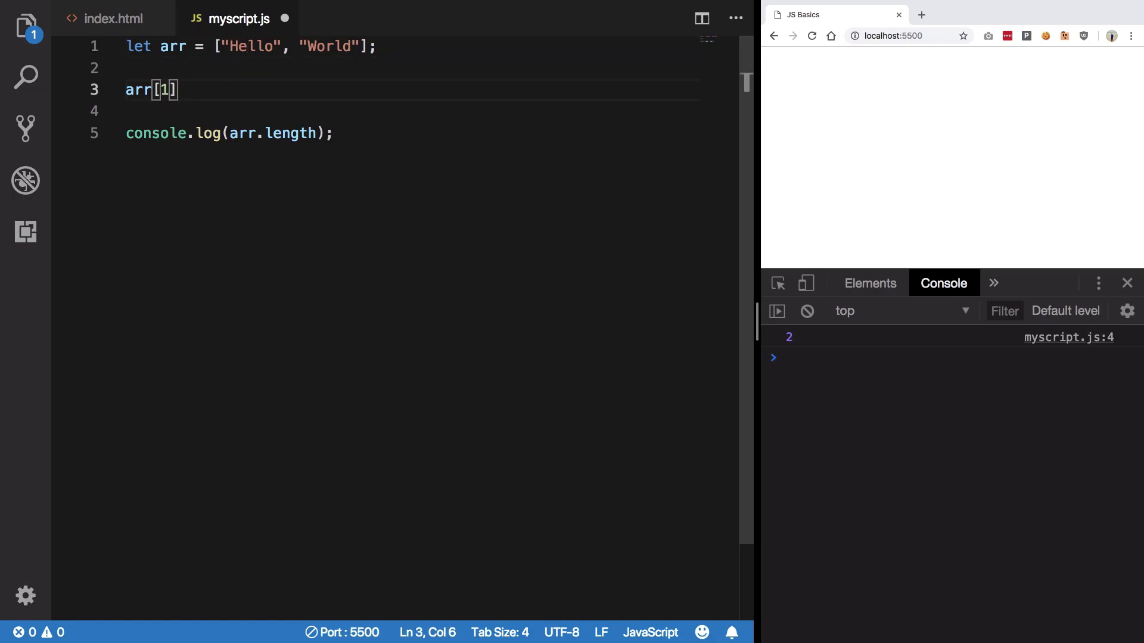
pyautogui.write('2')
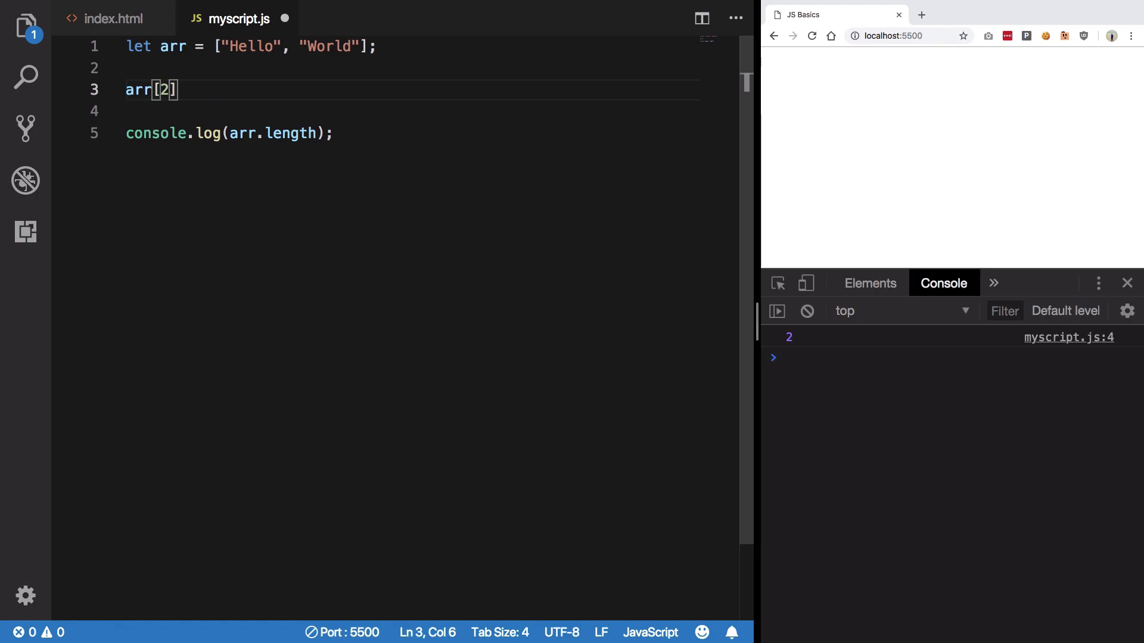
pyautogui.write('= "!')
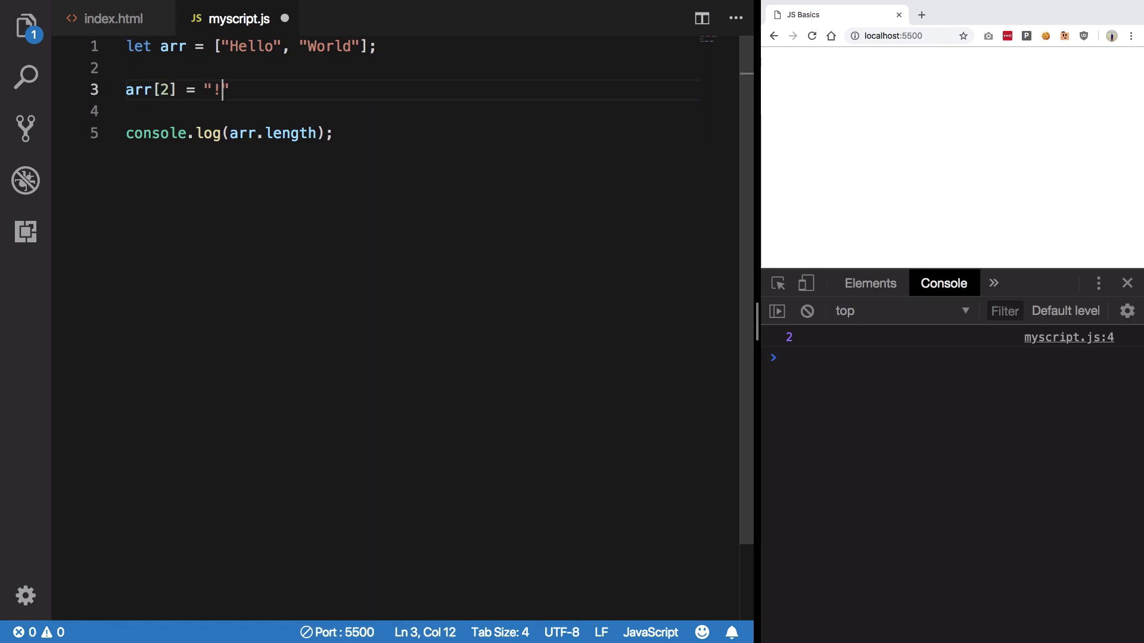
pyautogui.write('!";')
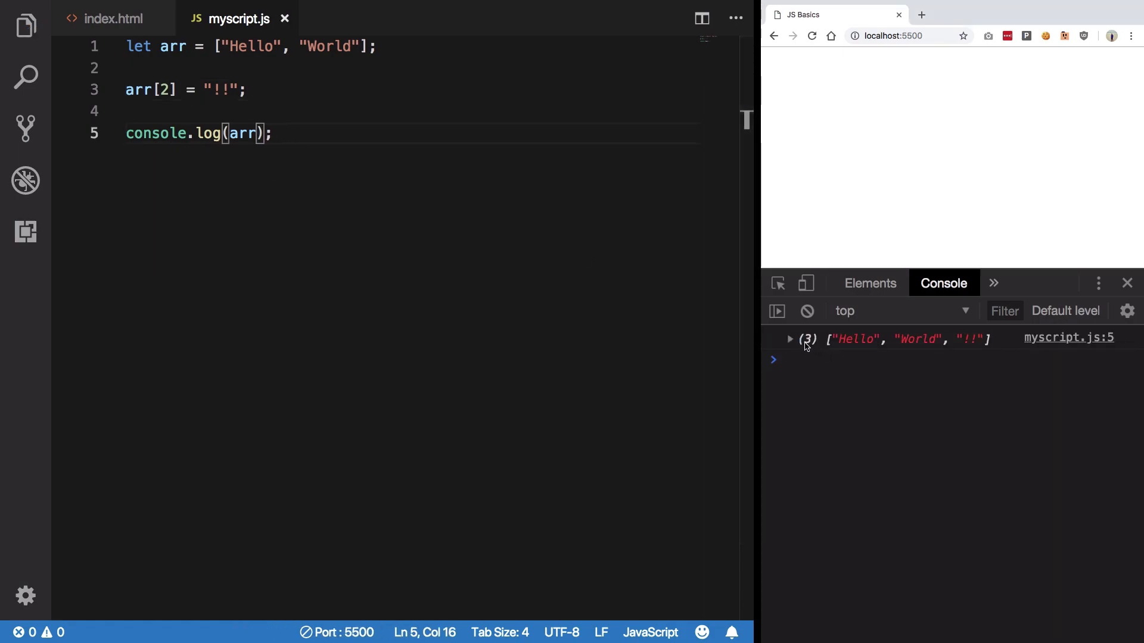
pyautogui.moveTo(999, 346)
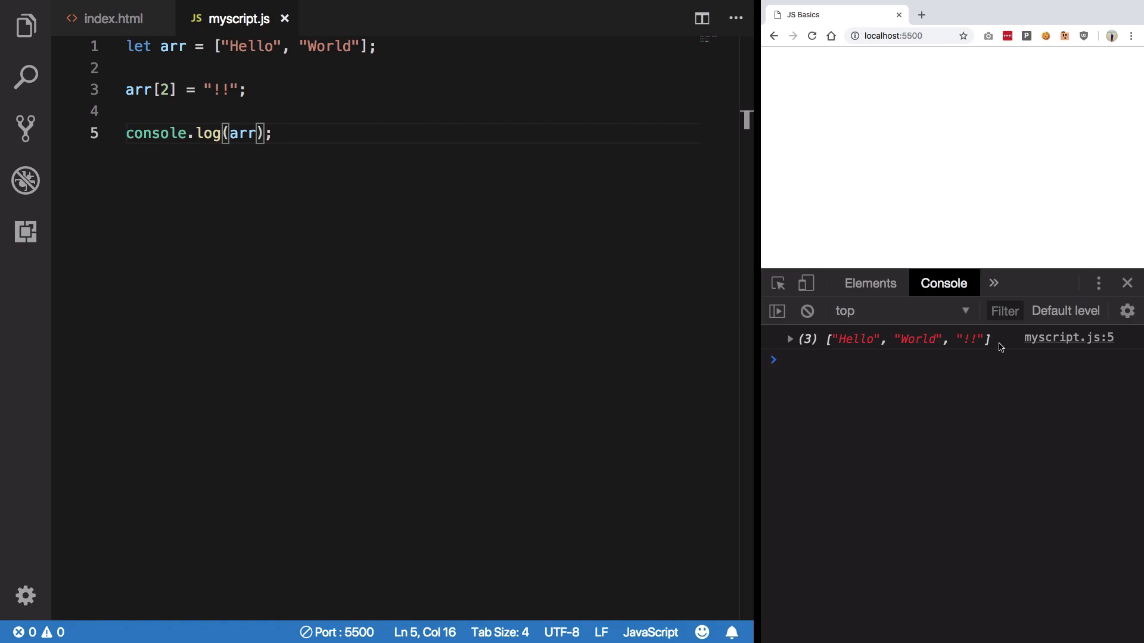
pyautogui.moveTo(966, 350)
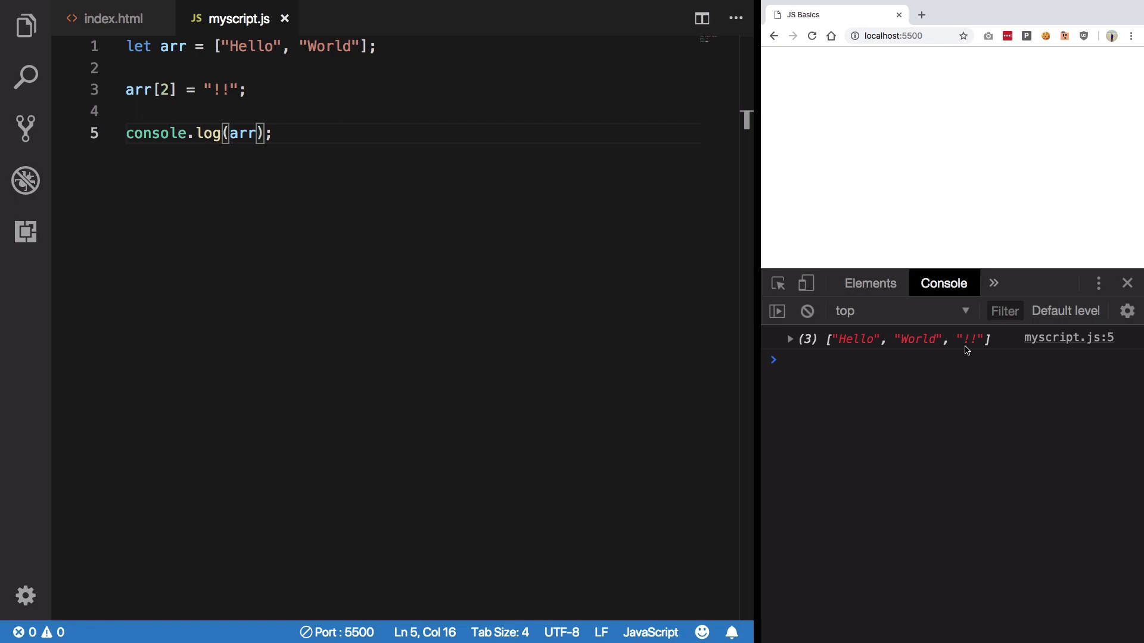
pyautogui.moveTo(625, 274)
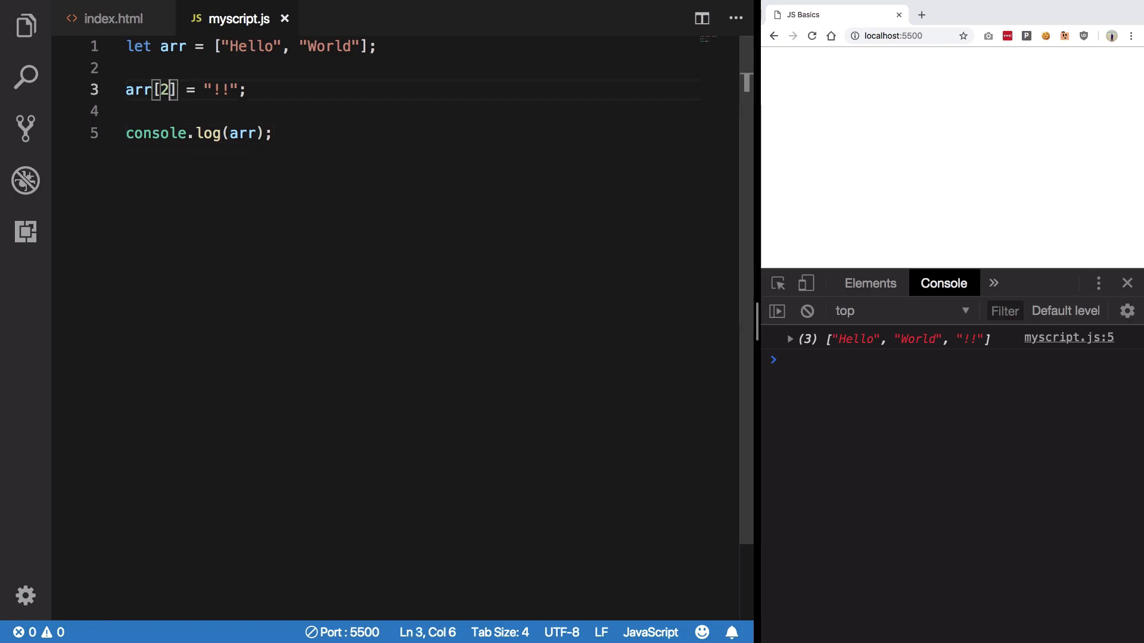
# Assign "!!" to arr[3] and log arr[2], saving so the console shows undefined.
pyautogui.write('3')
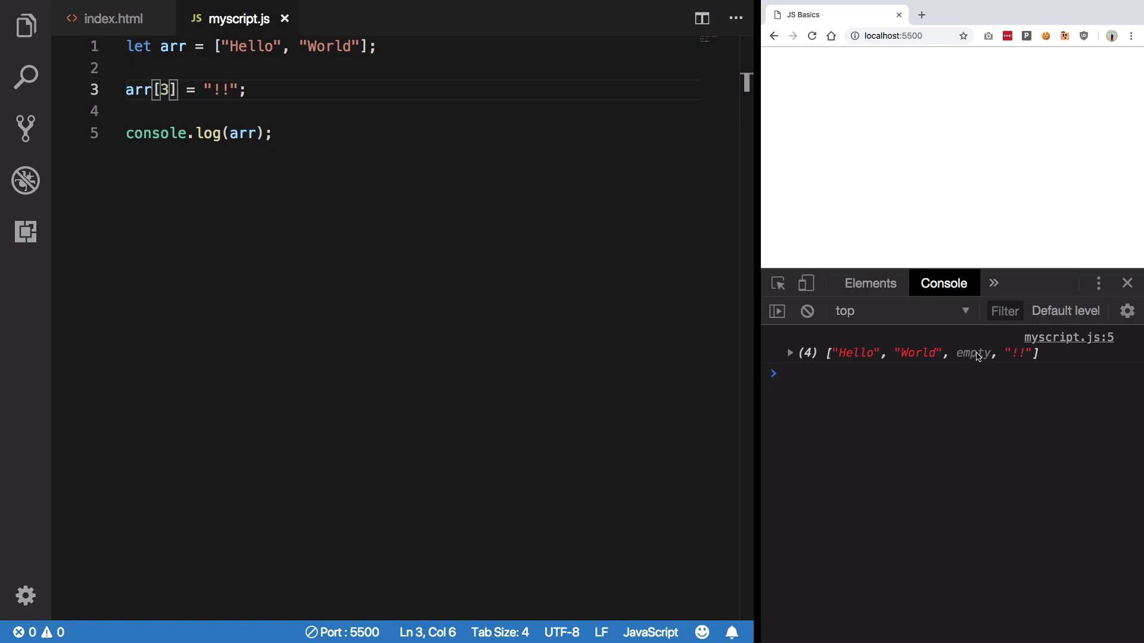
pyautogui.moveTo(346, 284)
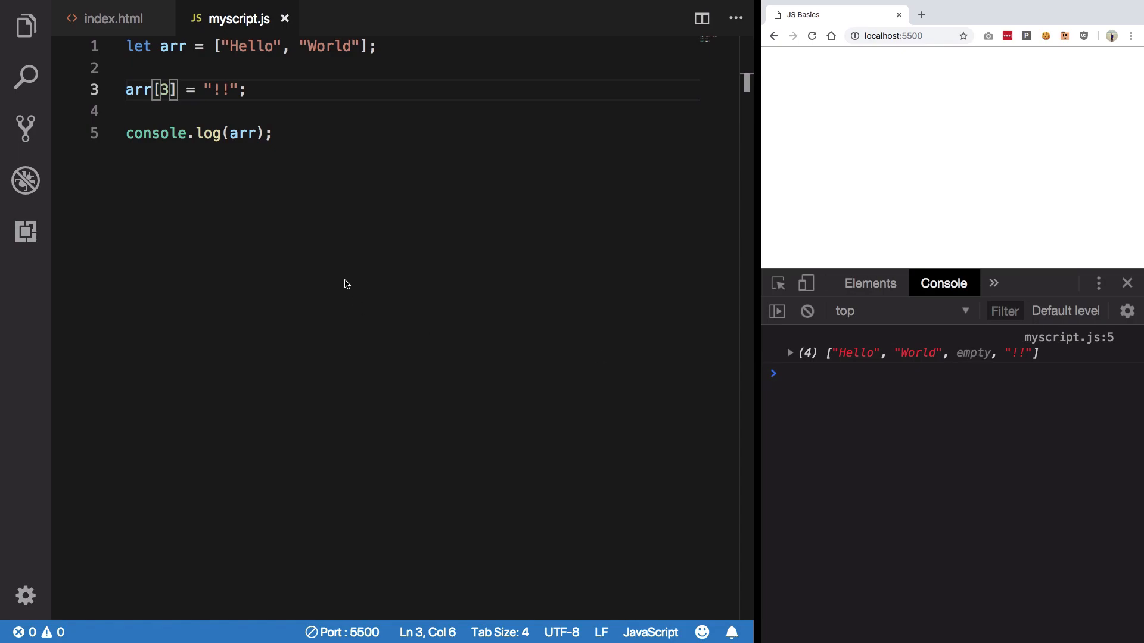
pyautogui.write('[2]')
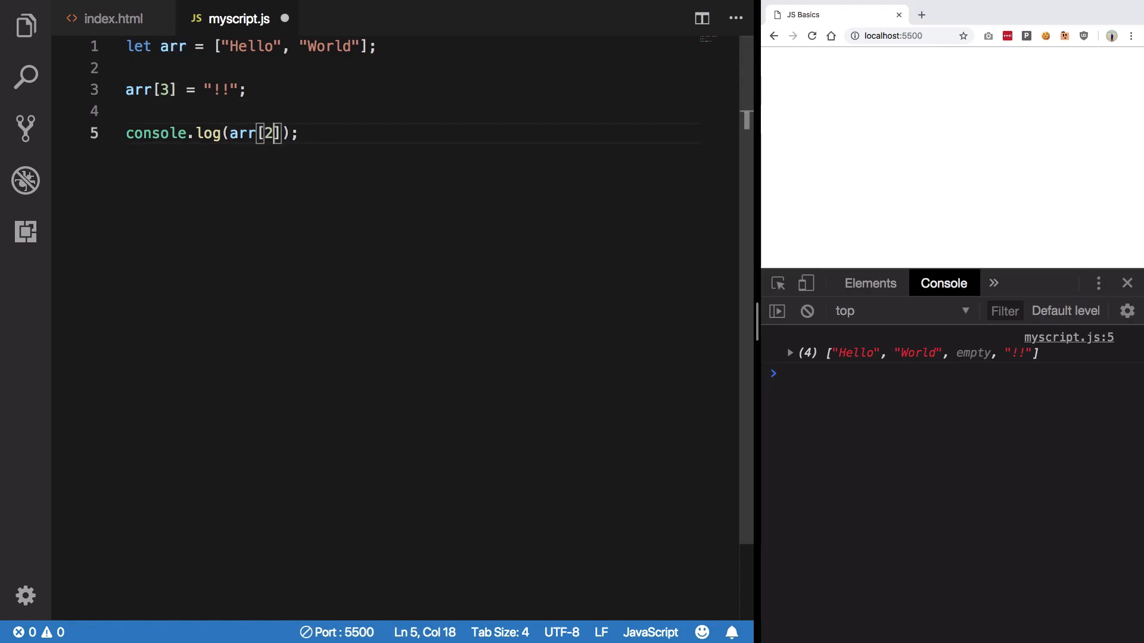
pyautogui.press('ctrl+s')
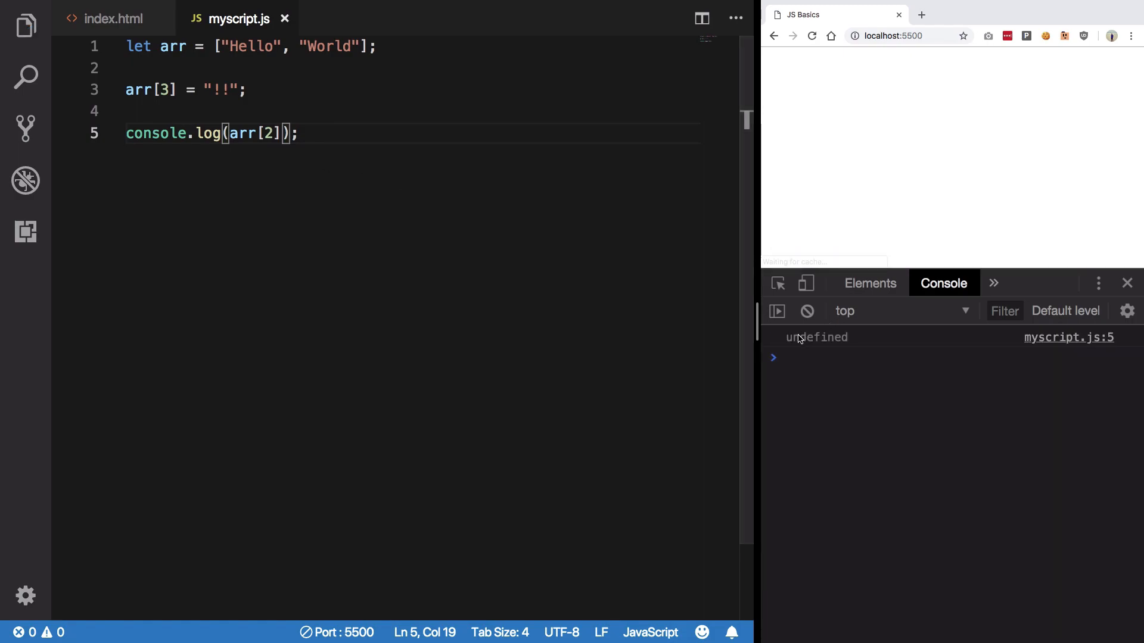
pyautogui.moveTo(807, 344)
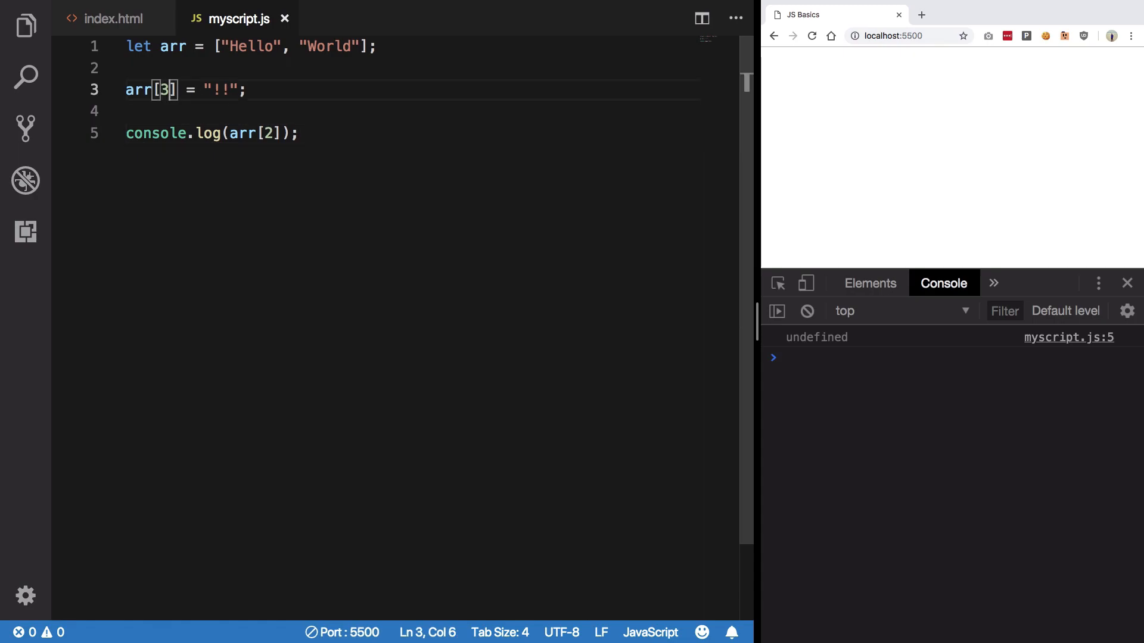
# Assign "!!" to arr[100], giving a 101-element array with 98 empty slots.
pyautogui.write('100')
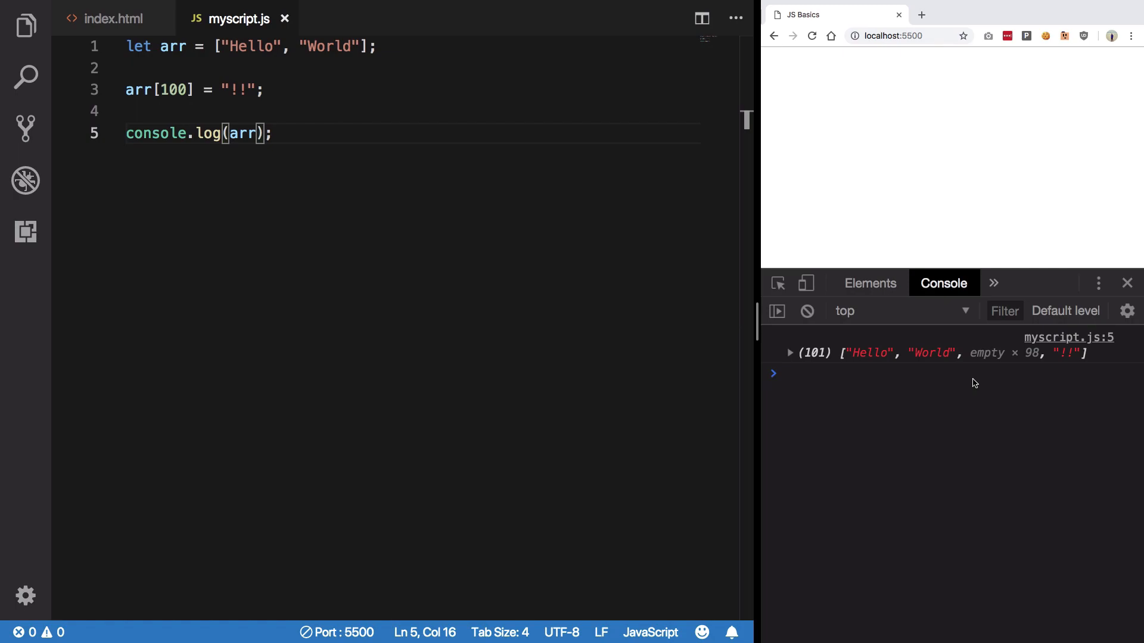
pyautogui.moveTo(908, 361)
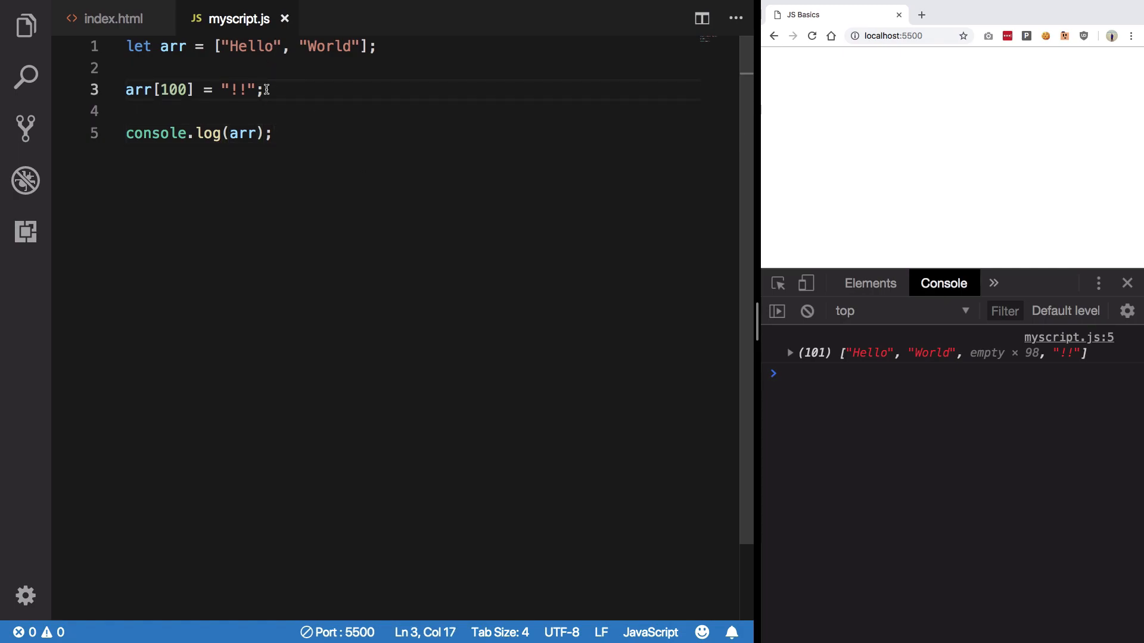
# Store "!!" under the string key "mykey", save, and expand the logged array showing length 2.
pyautogui.doubleClick(173, 89)
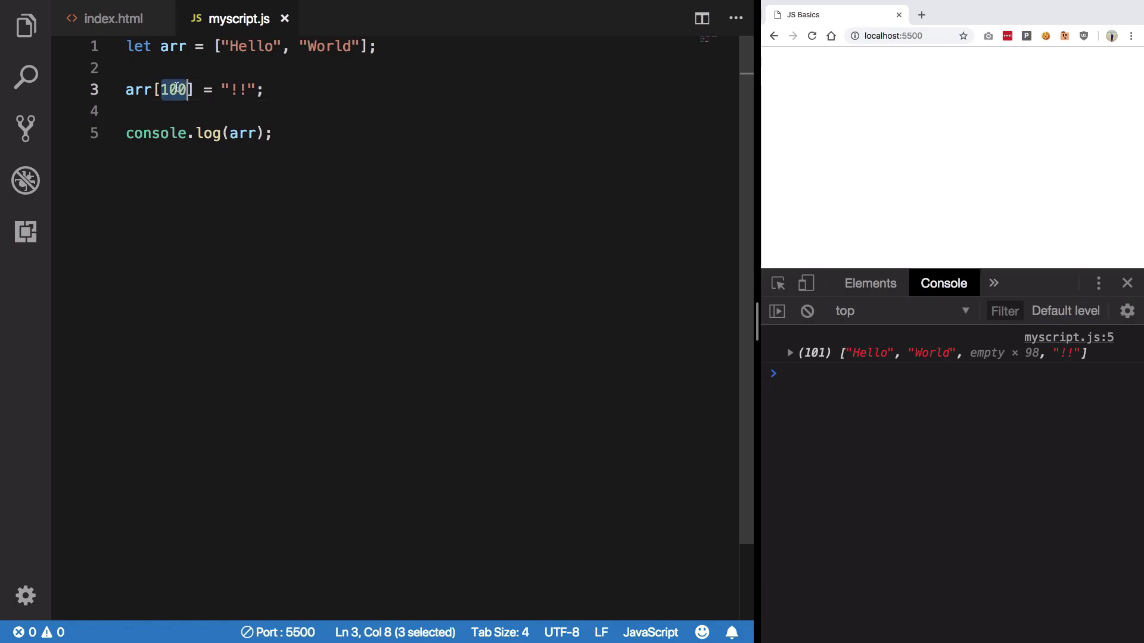
pyautogui.write('"myke"')
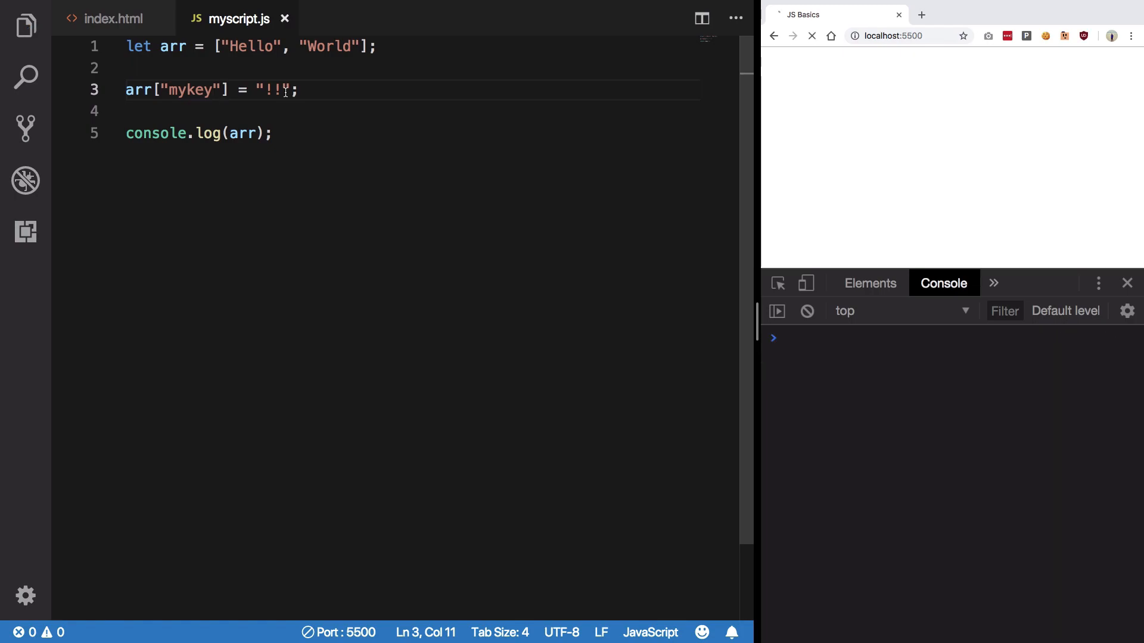
pyautogui.click(811, 36)
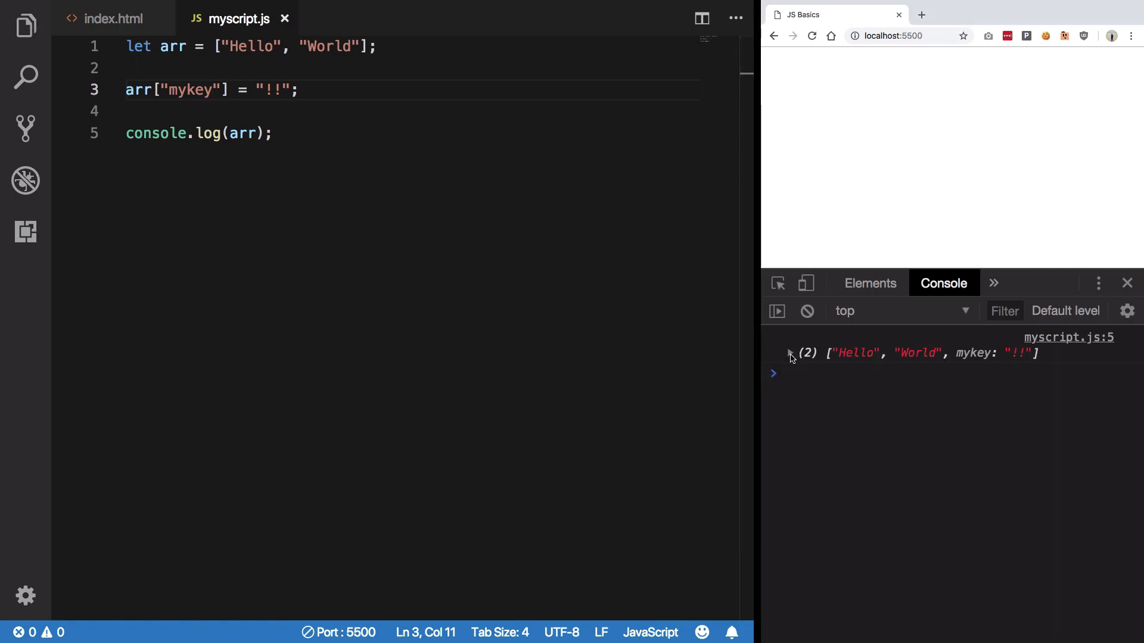
pyautogui.click(789, 353)
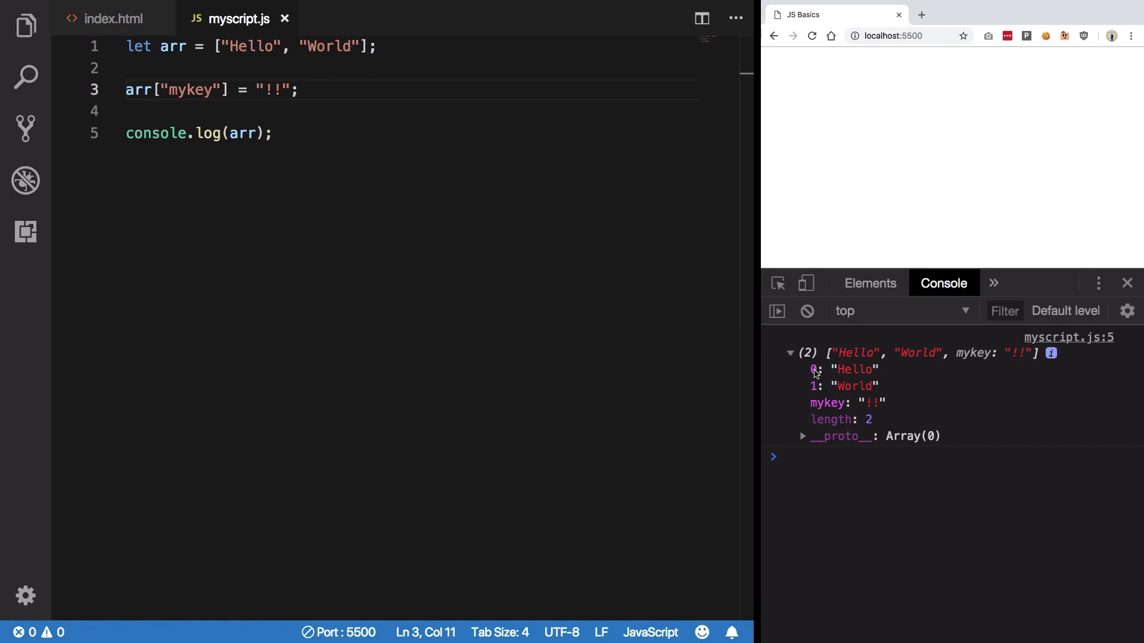
pyautogui.moveTo(810, 405)
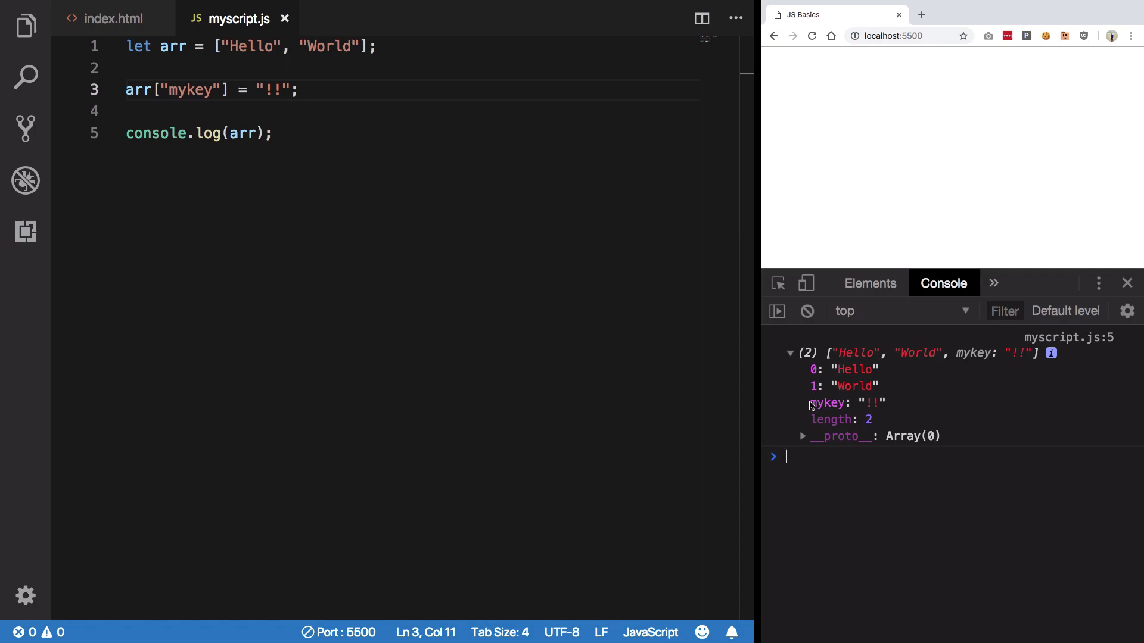
pyautogui.moveTo(836, 347)
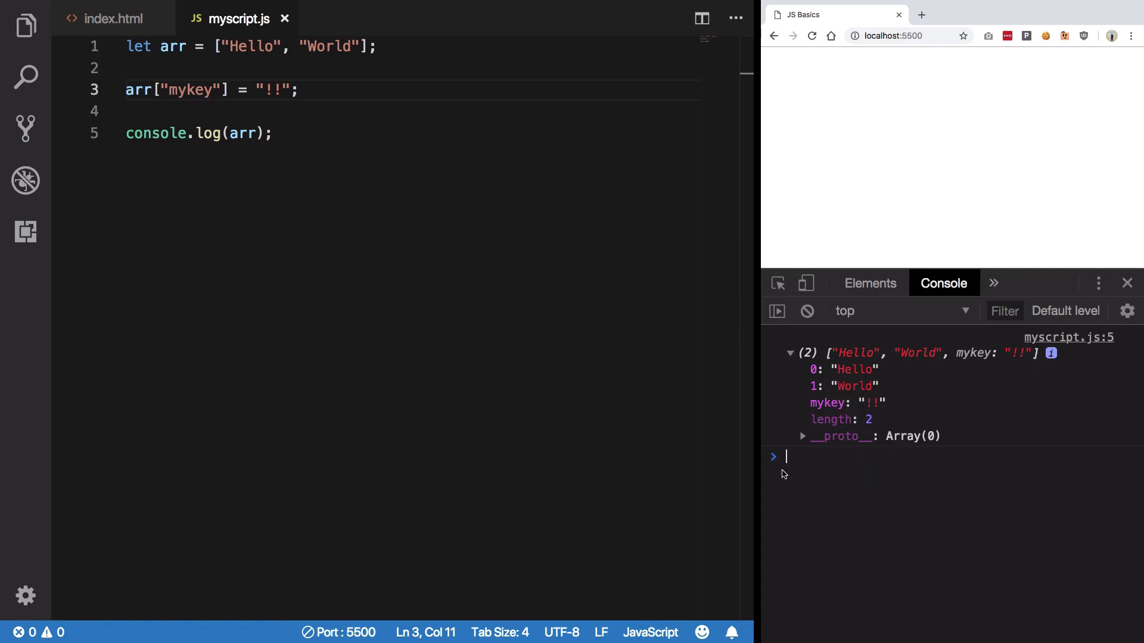
pyautogui.moveTo(872, 581)
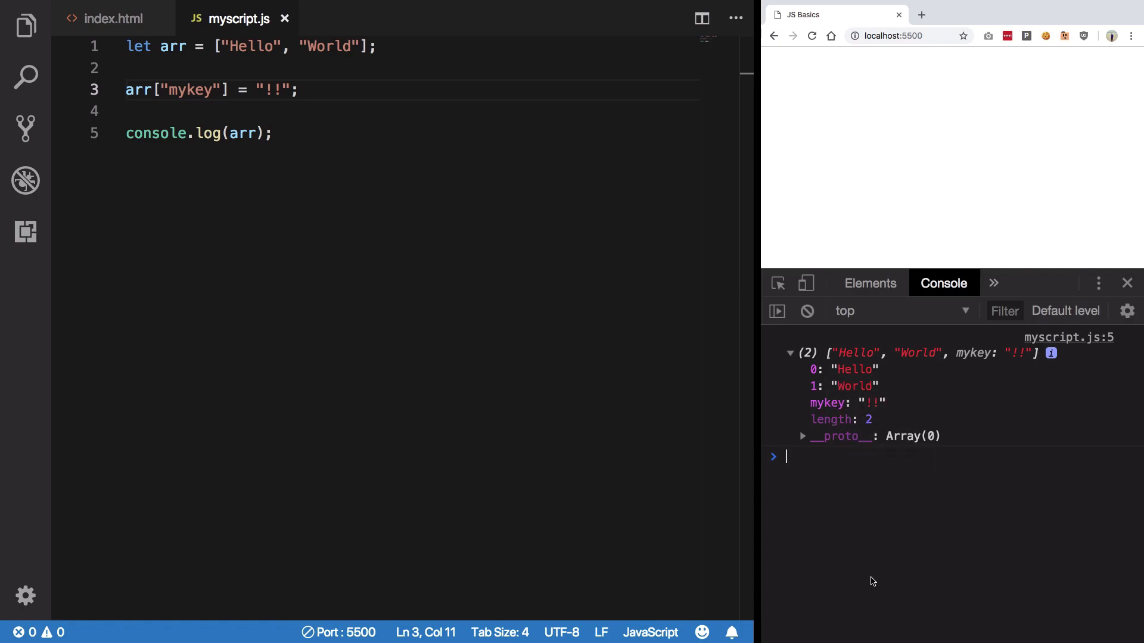
pyautogui.moveTo(936, 483)
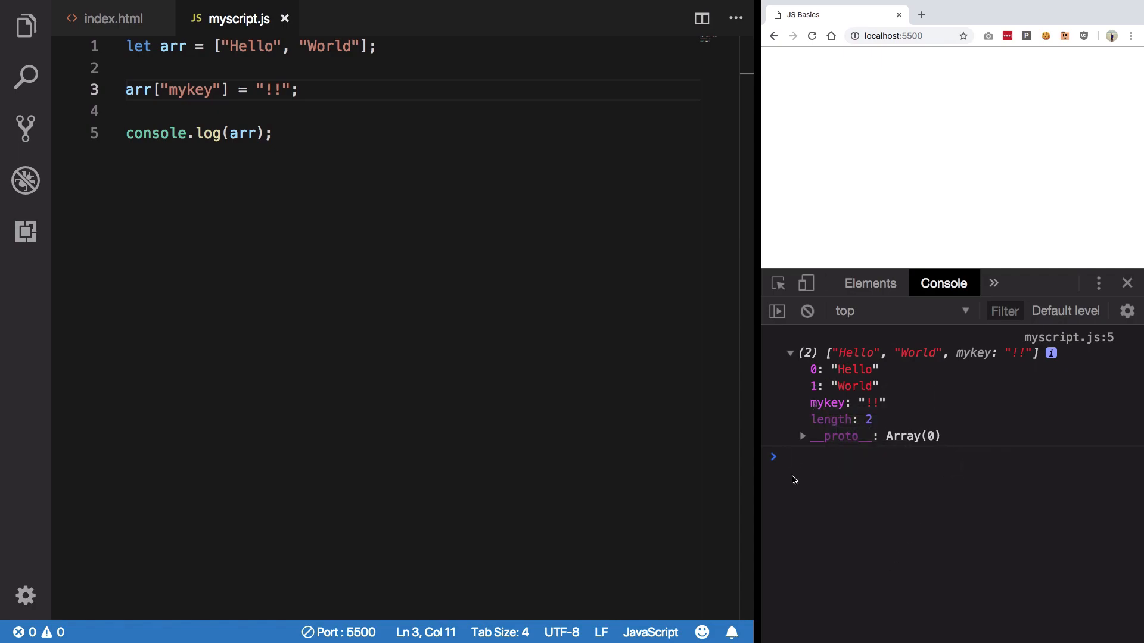
pyautogui.moveTo(194, 131)
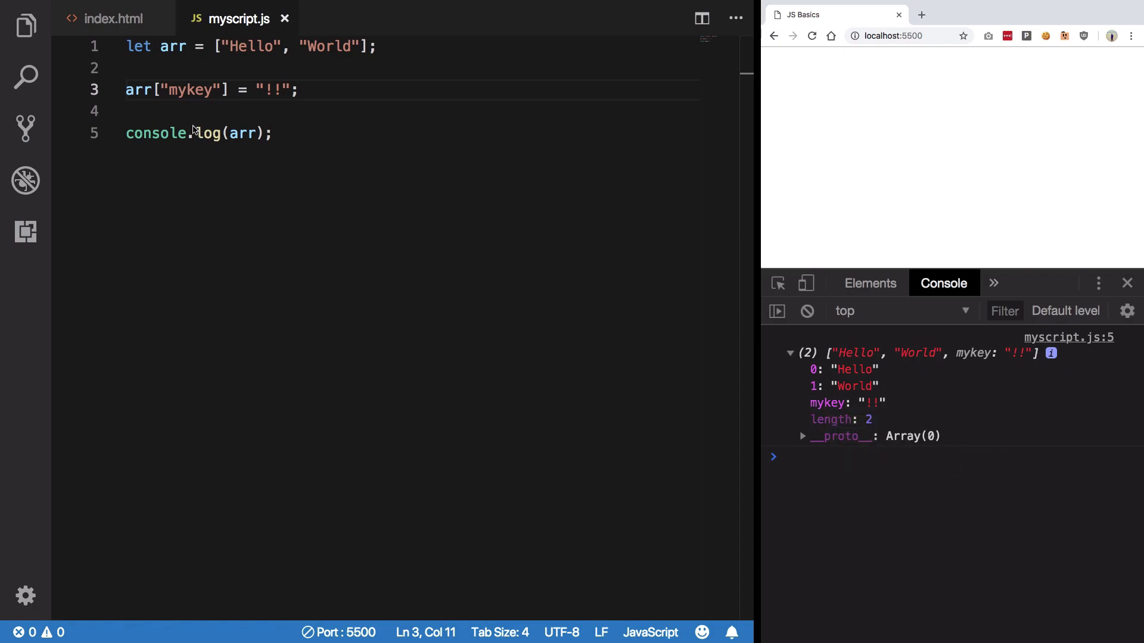
pyautogui.press('Ctrl+/')
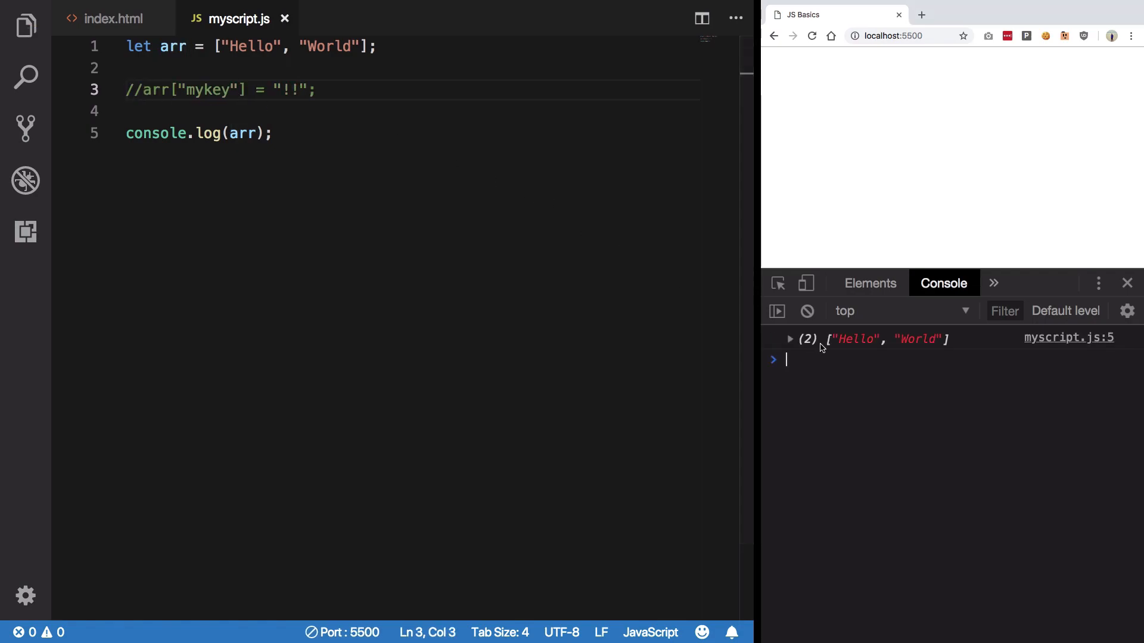
pyautogui.click(789, 338)
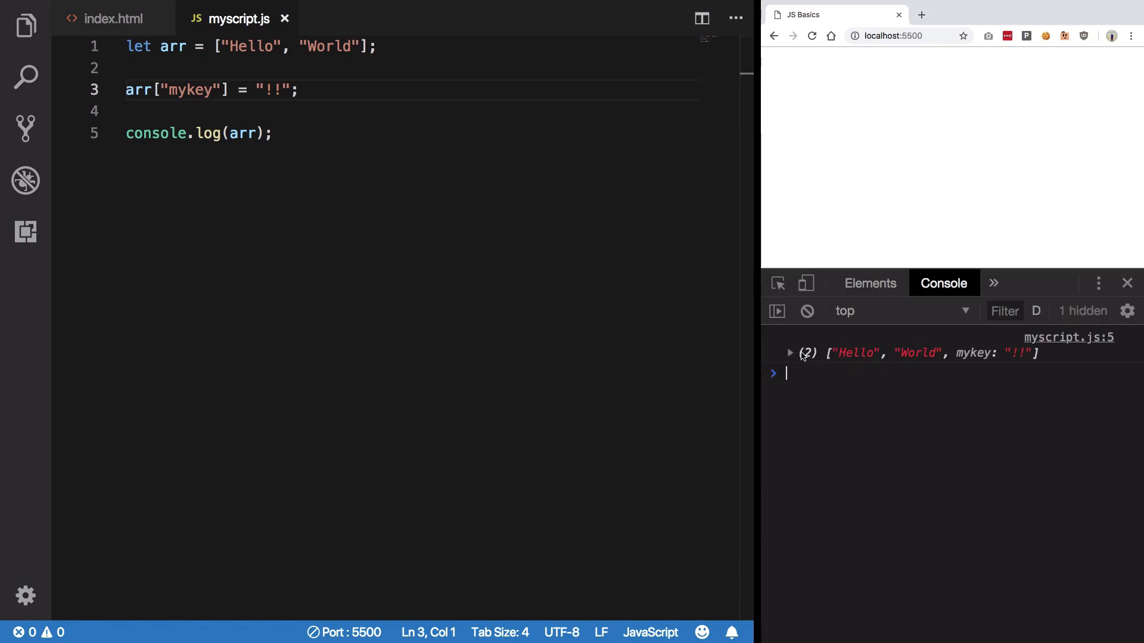
pyautogui.click(790, 352)
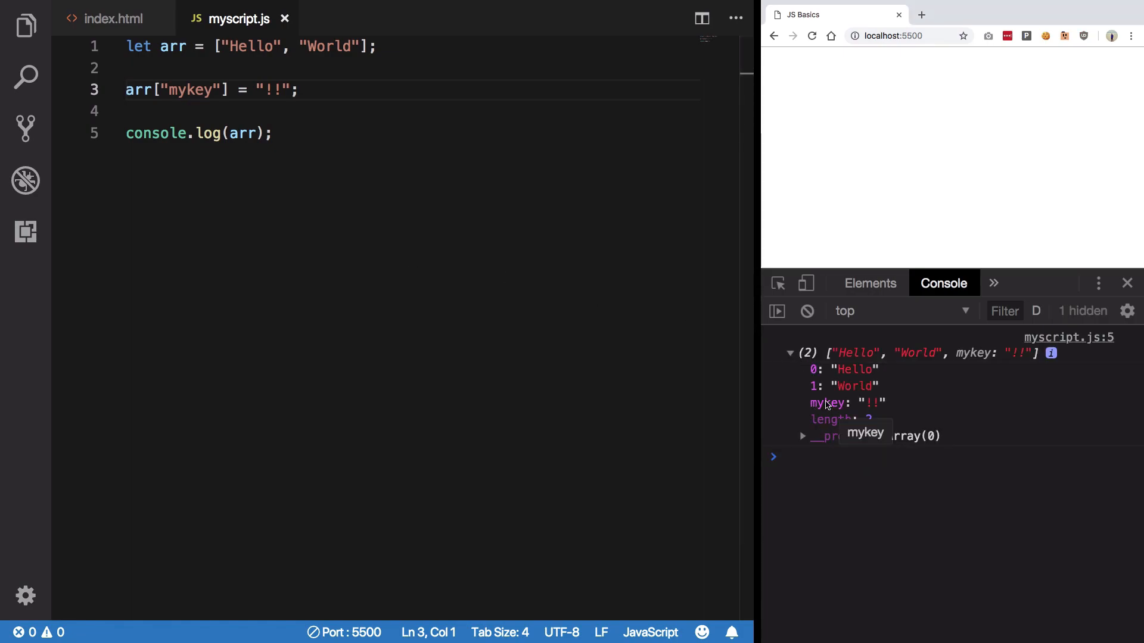
pyautogui.moveTo(819, 434)
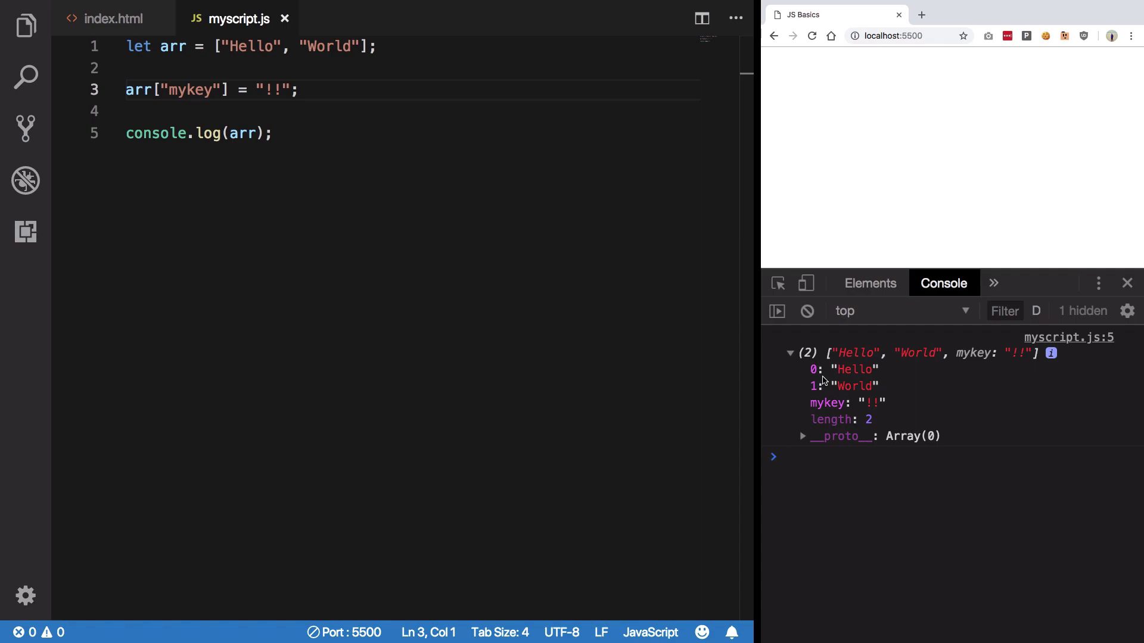
pyautogui.click(128, 68)
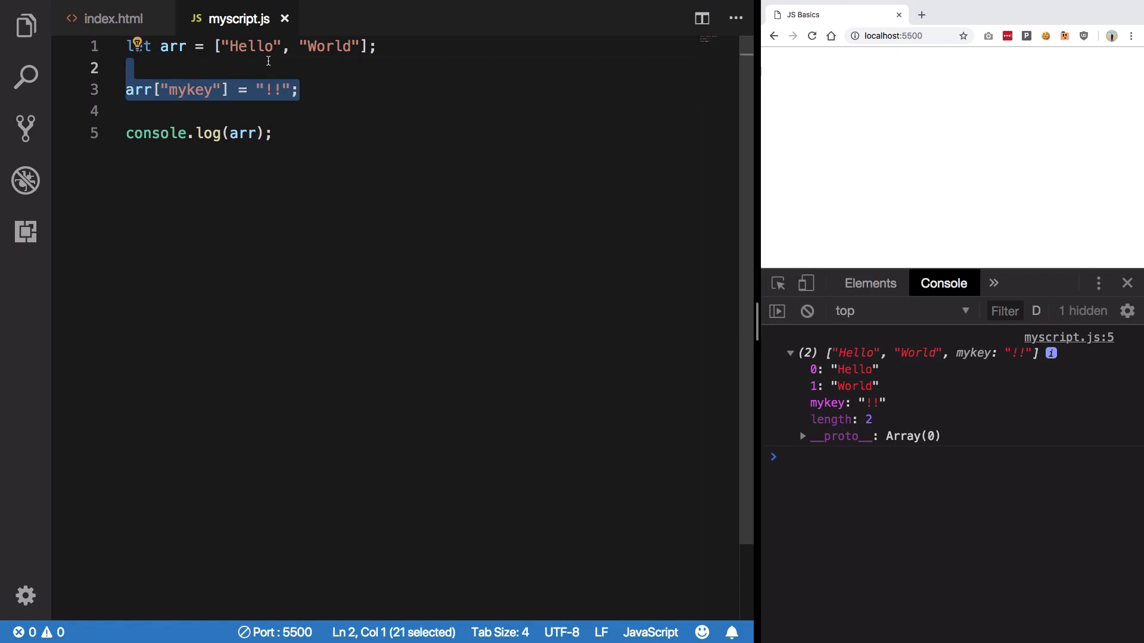
pyautogui.doubleClick(189, 90)
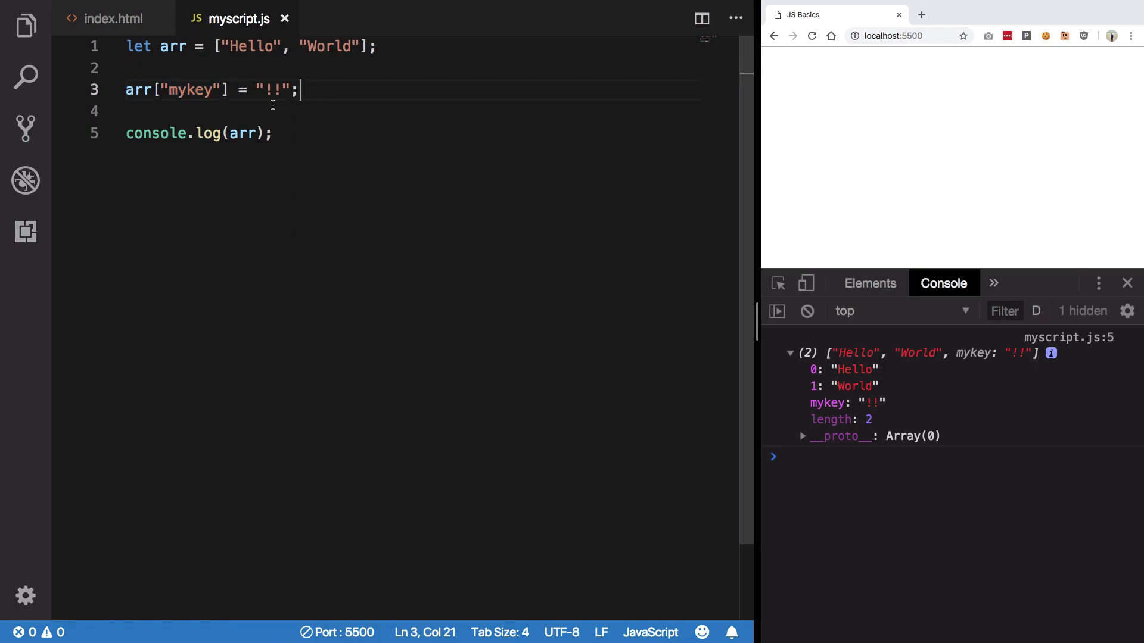
pyautogui.moveTo(298, 89); pyautogui.dragTo(127, 89)
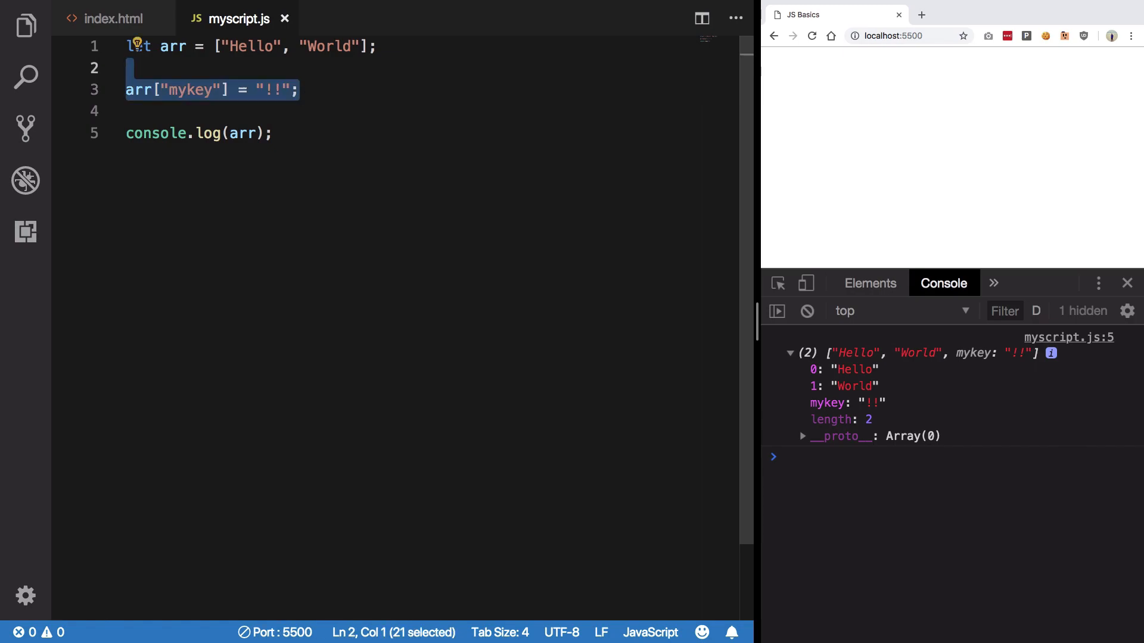